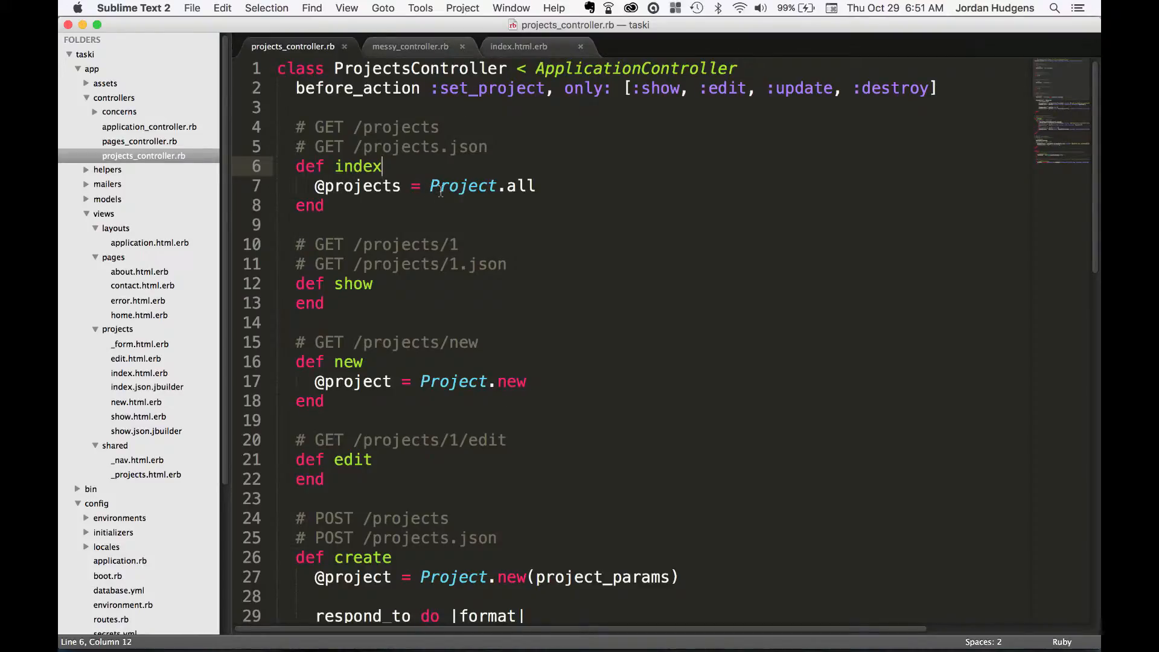
Enable Word Wrap from the View menu so the long create/update notice lines wrap, highlighting respond_to
scroll(down, 3)
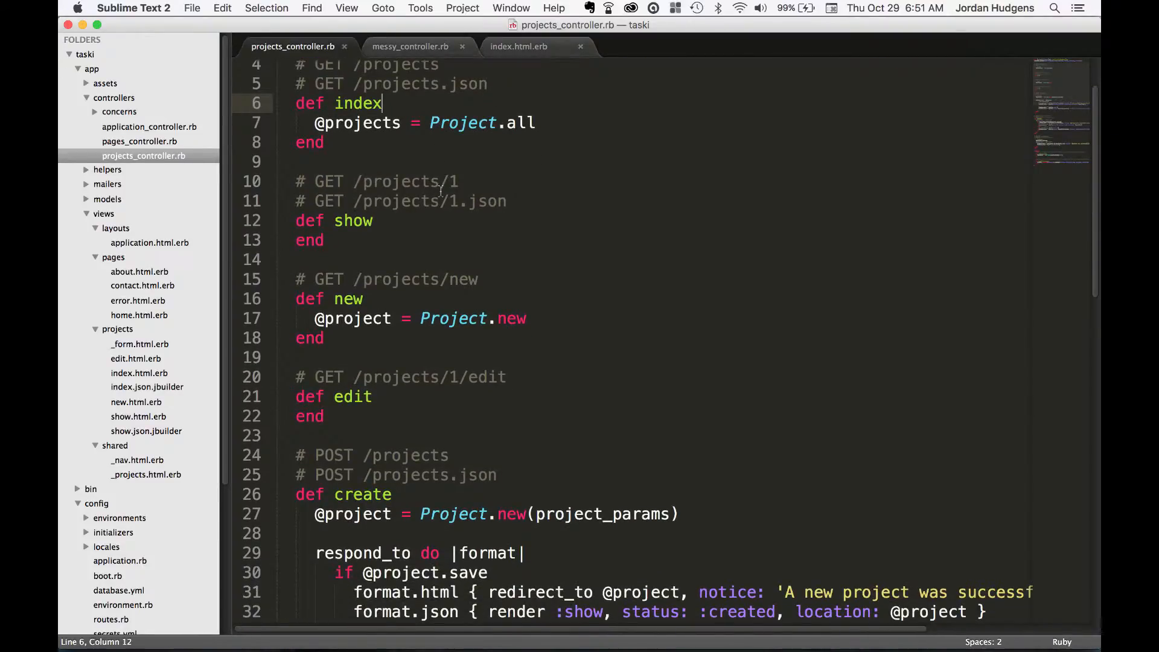
scroll(down, 3)
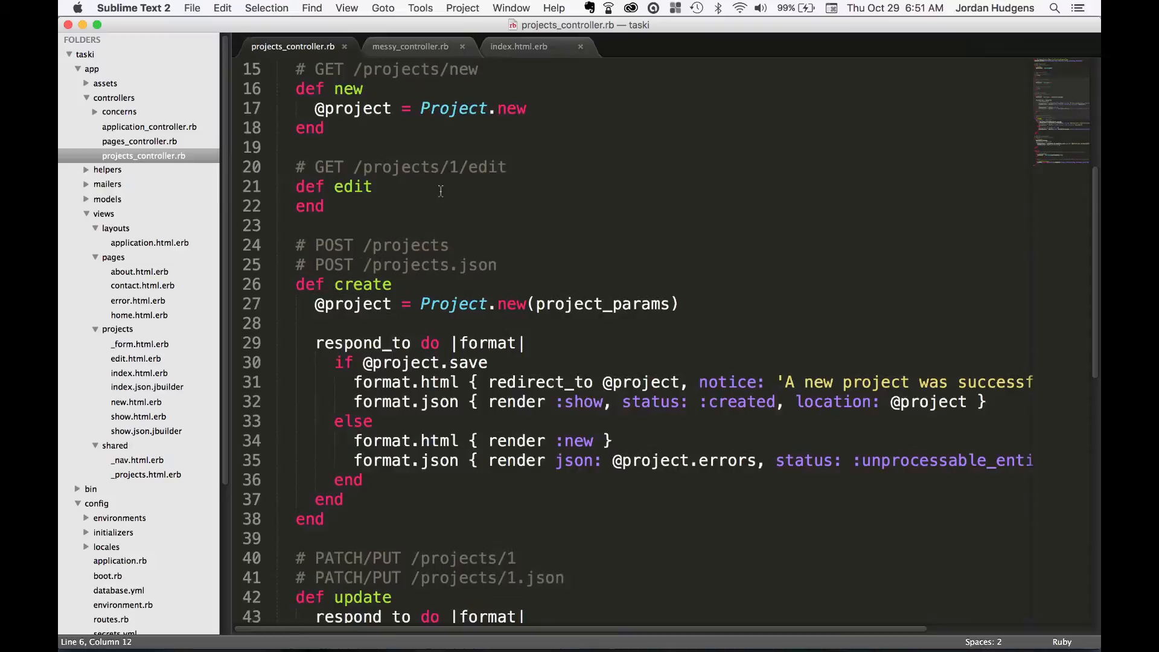
scroll(down, 3)
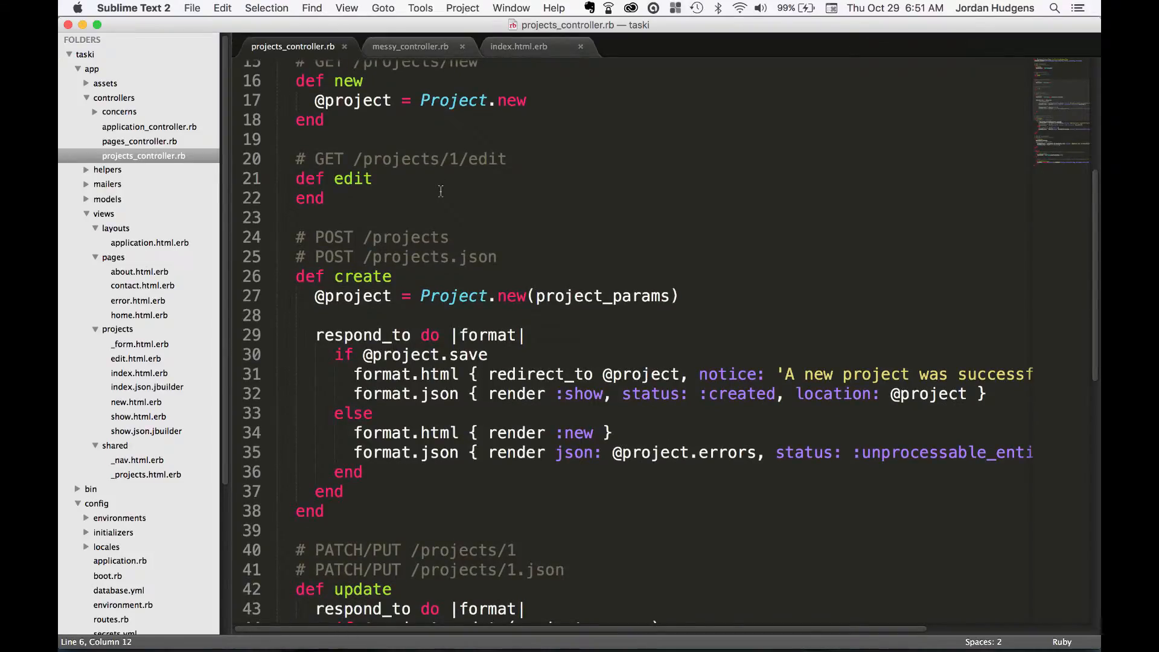
scroll(down, 3)
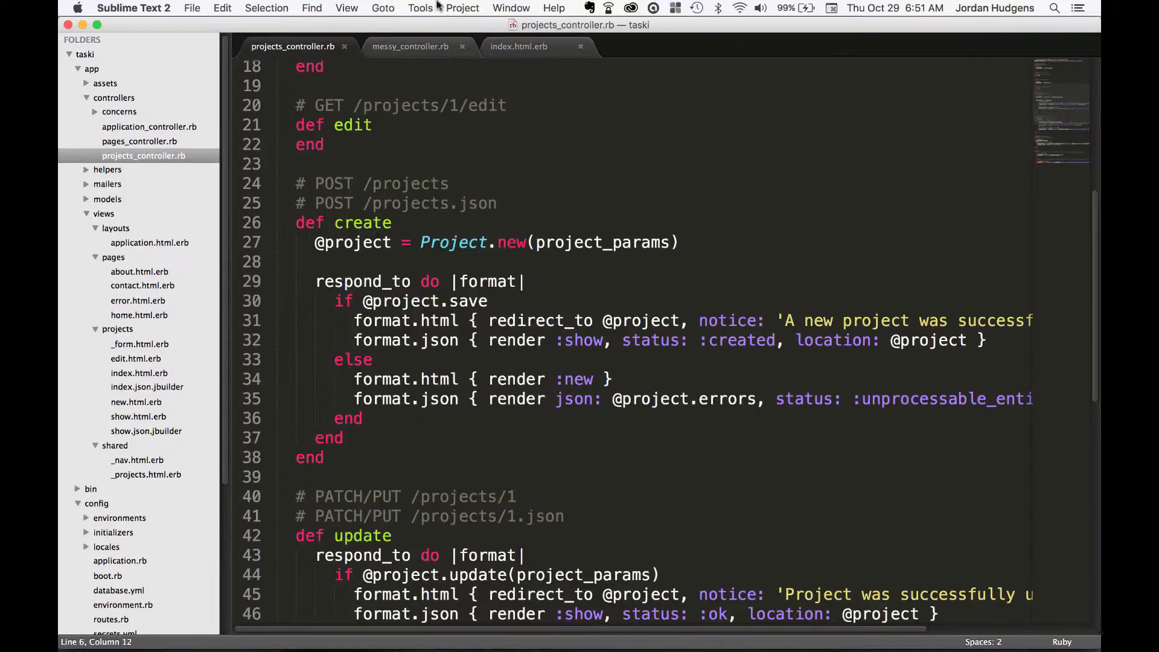
click(346, 8)
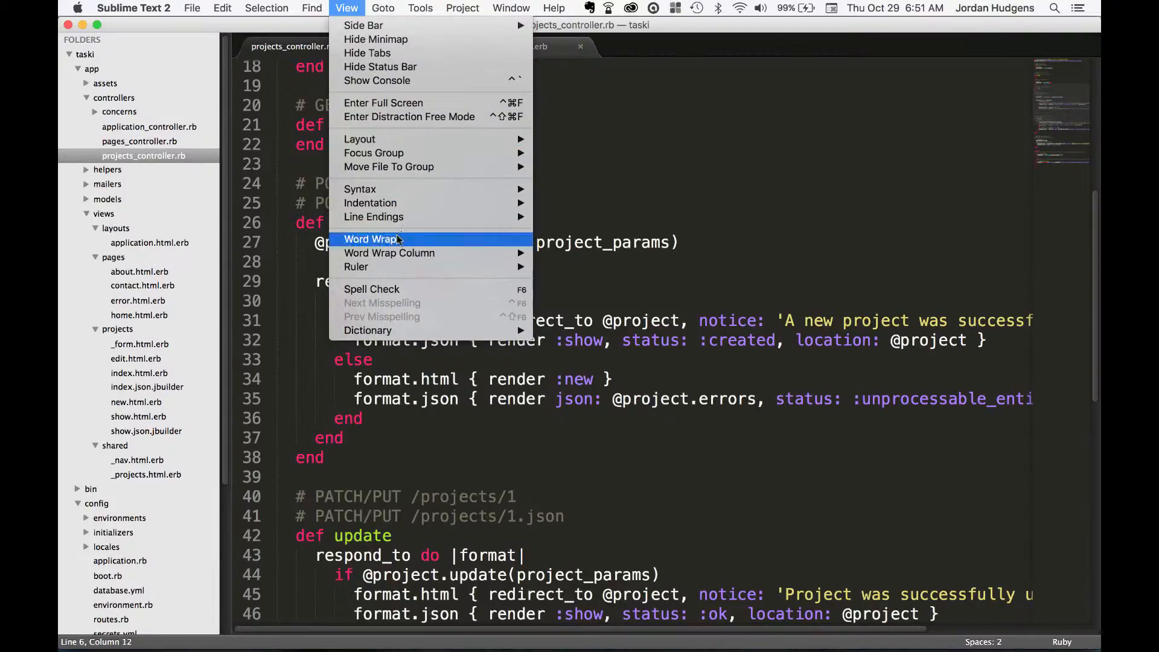
click(371, 239)
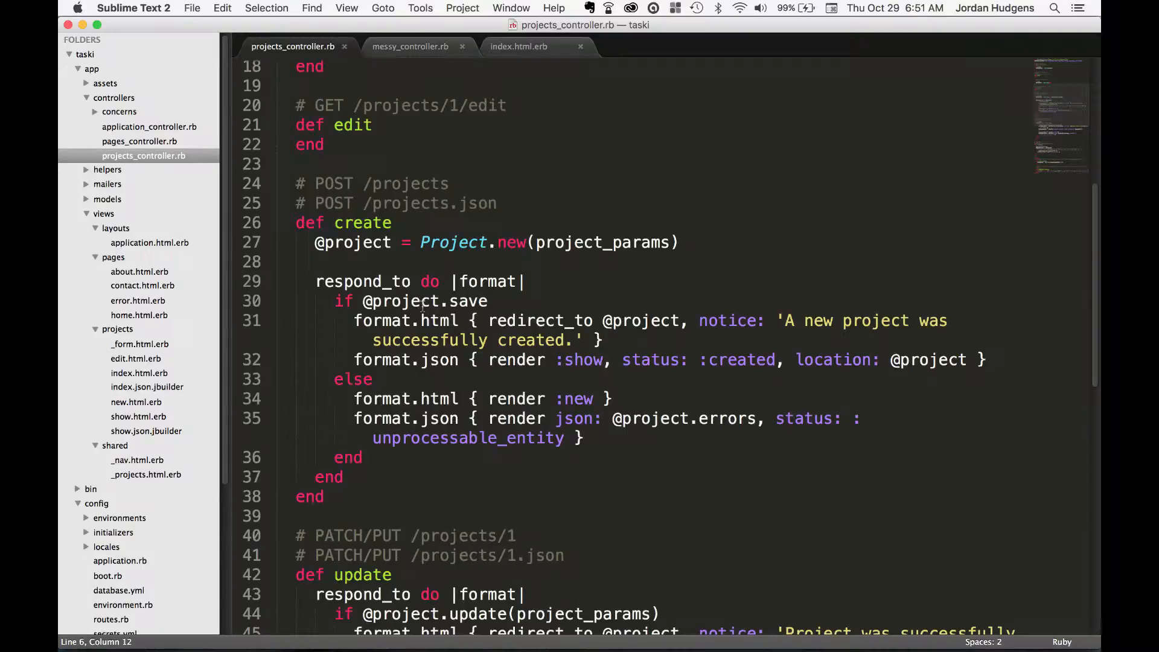
double_click(362, 281)
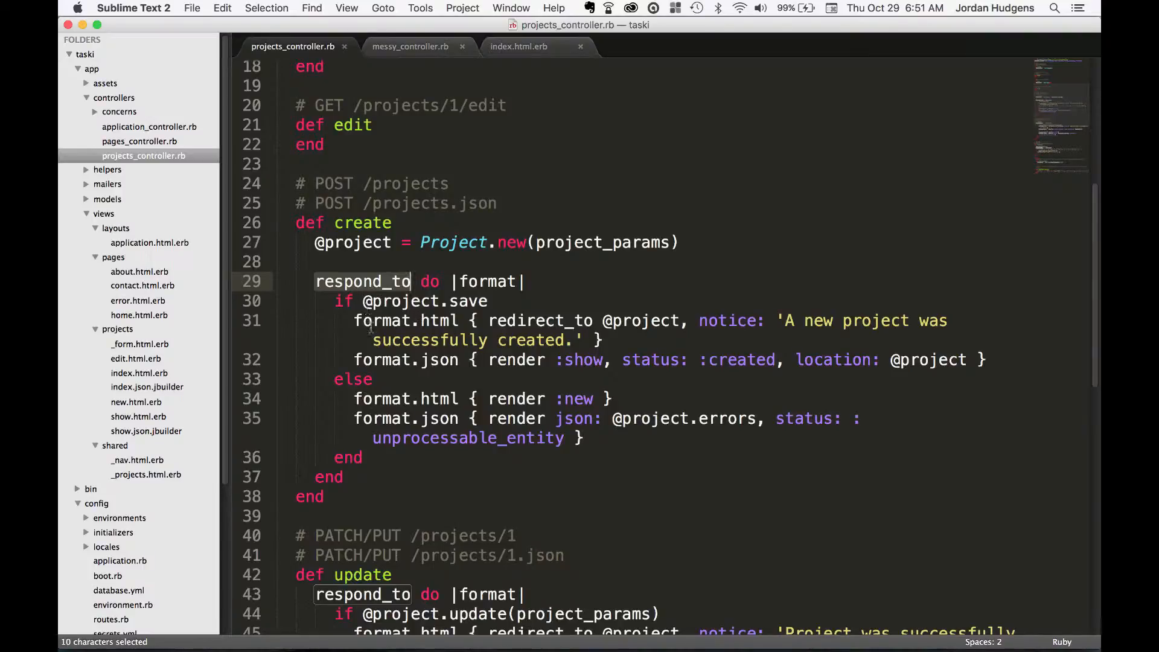
click(362, 223)
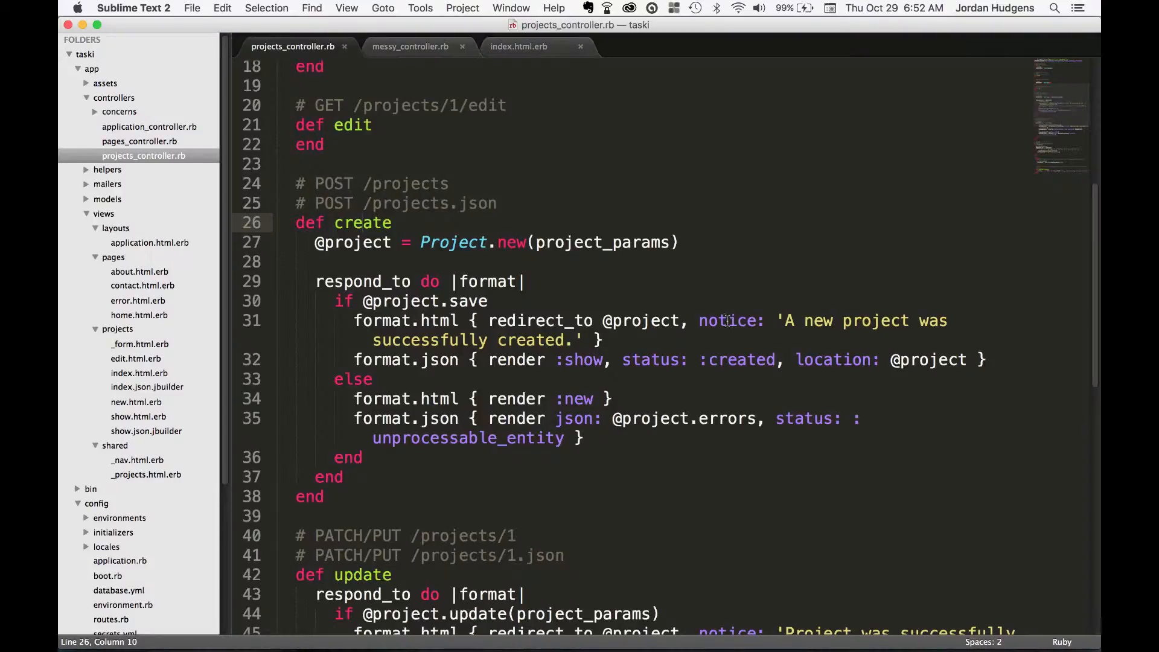
Run rails s in Terminal to start the taski development server, then return to Chrome
key(cmd+tab)
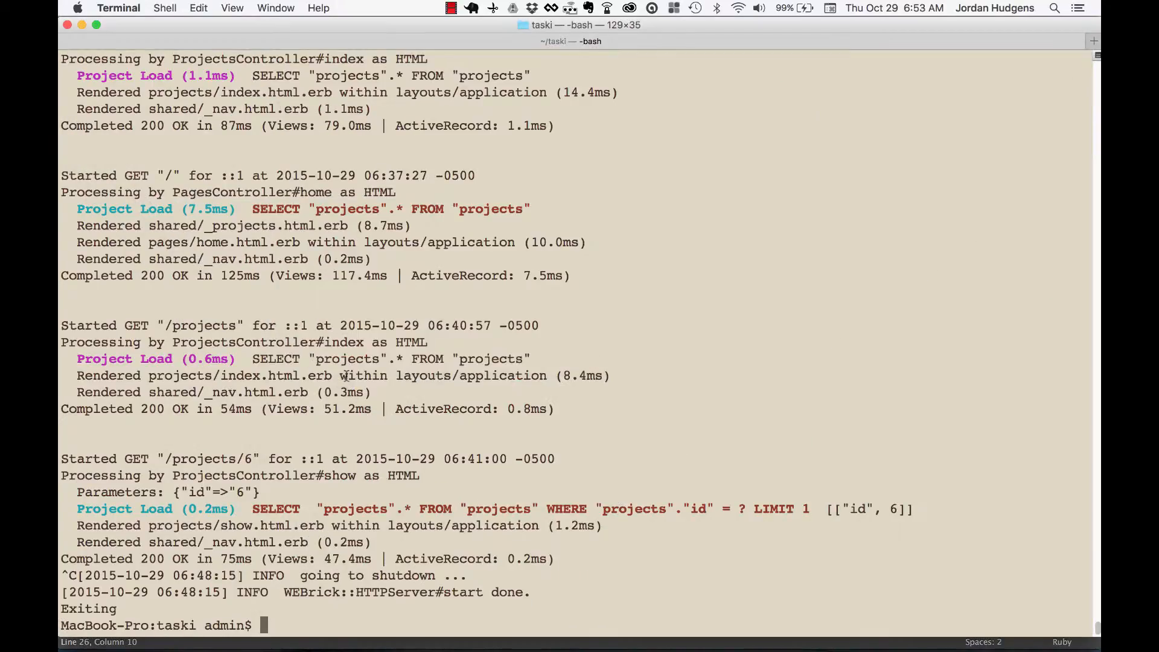
text(rails s)
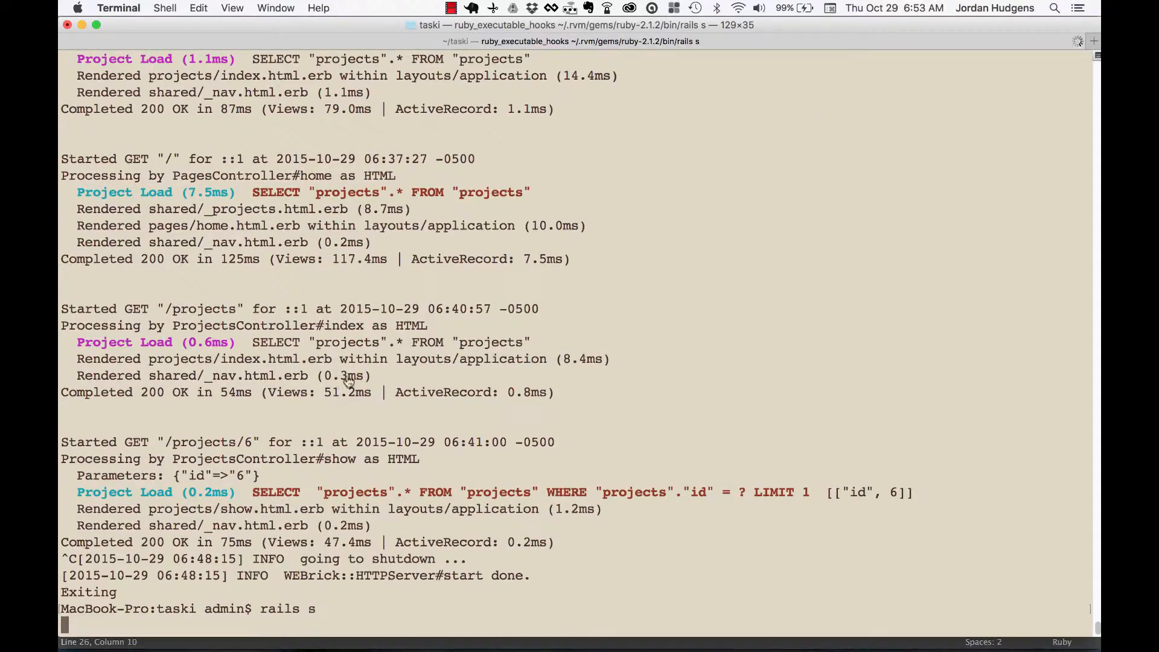
key(cmd+tab)
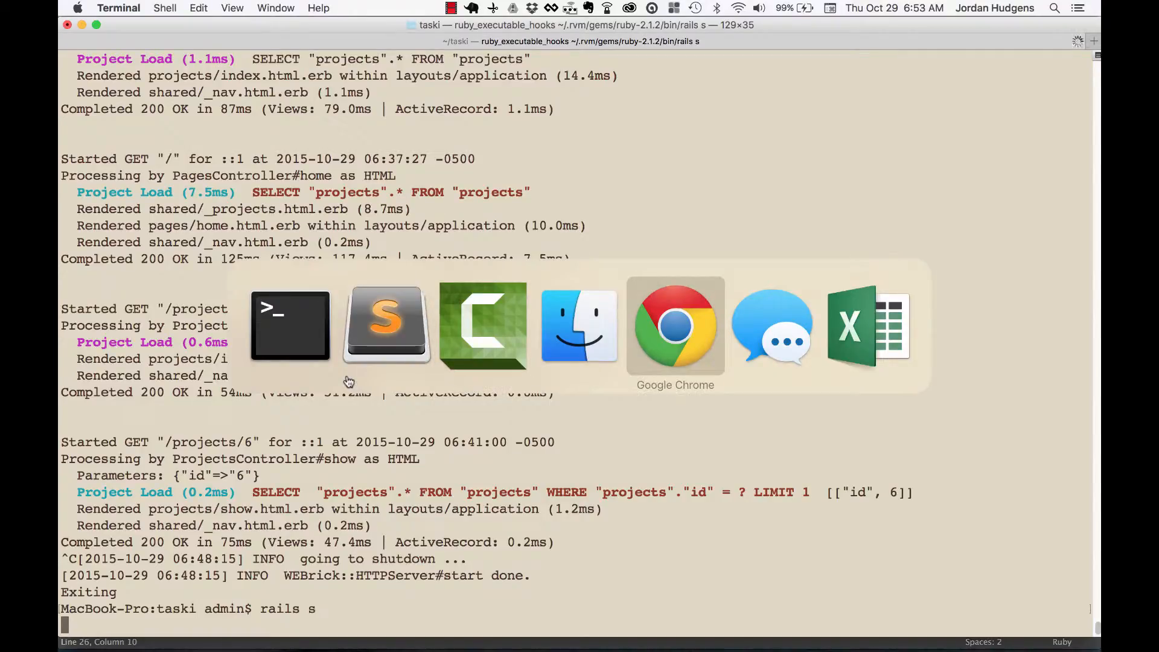
click(675, 326)
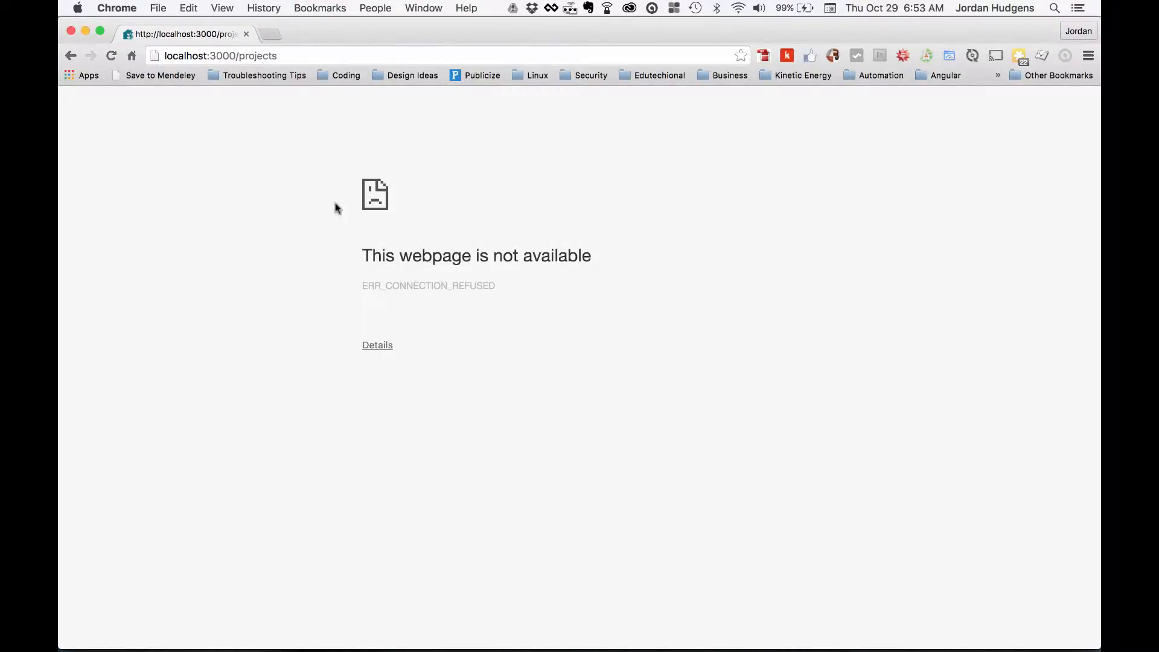
Reload localhost:3000/projects, create 'My Project' with description 'desc', and highlight the success notice
click(111, 55)
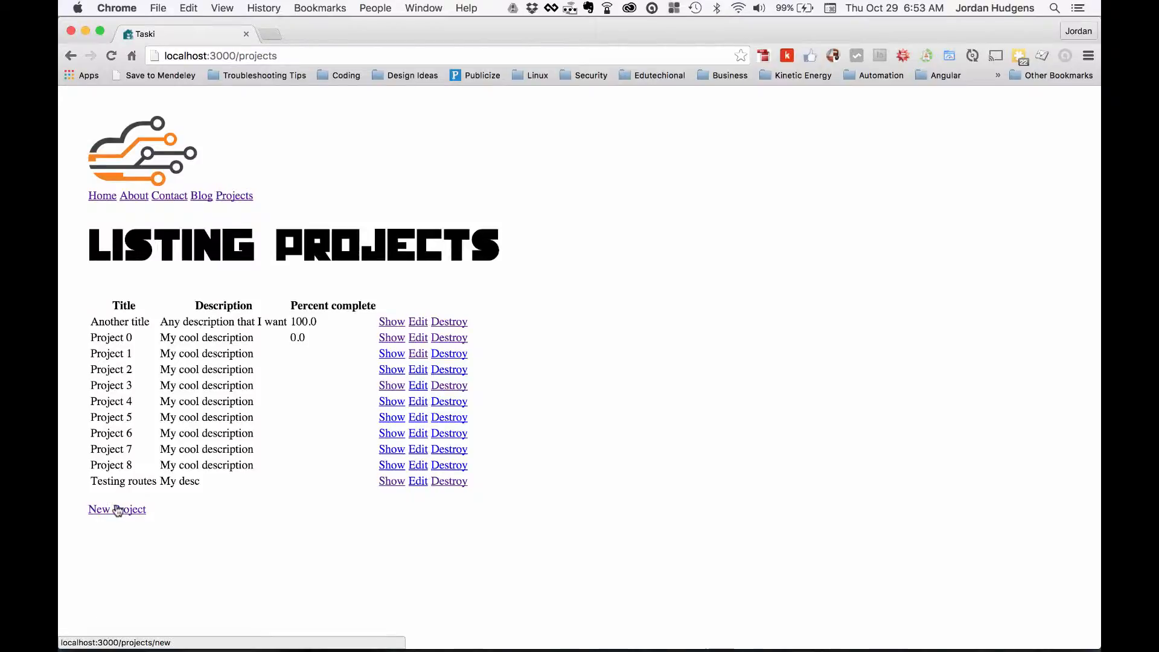
click(116, 509)
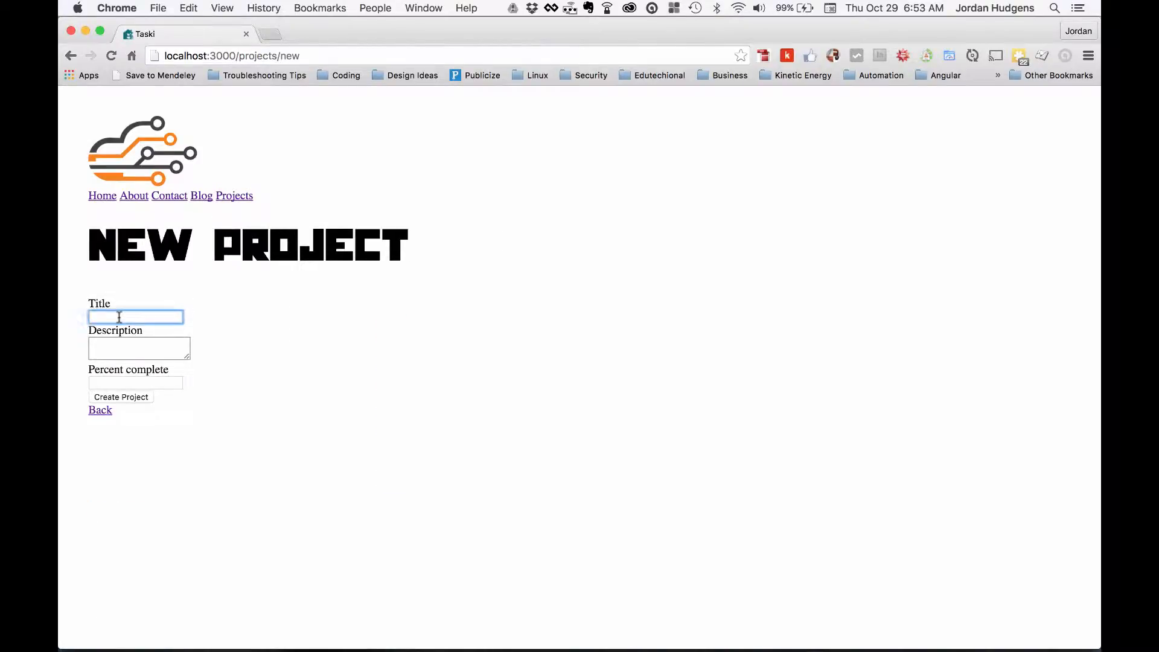
text(My Proje)
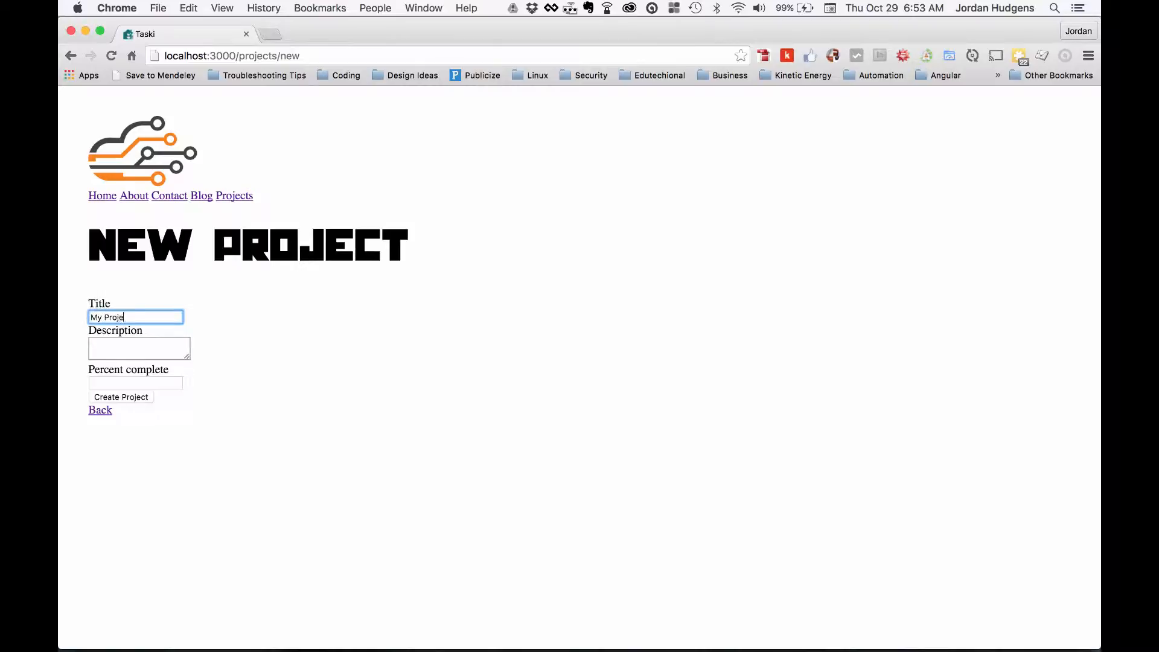
text(desc)
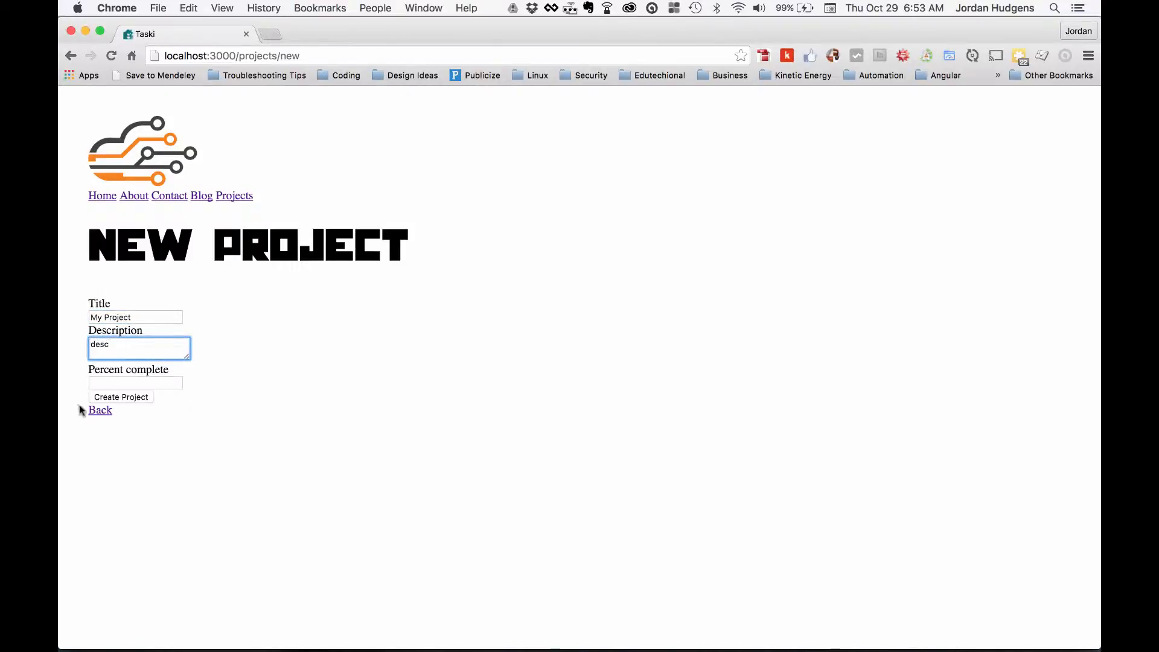
click(121, 396)
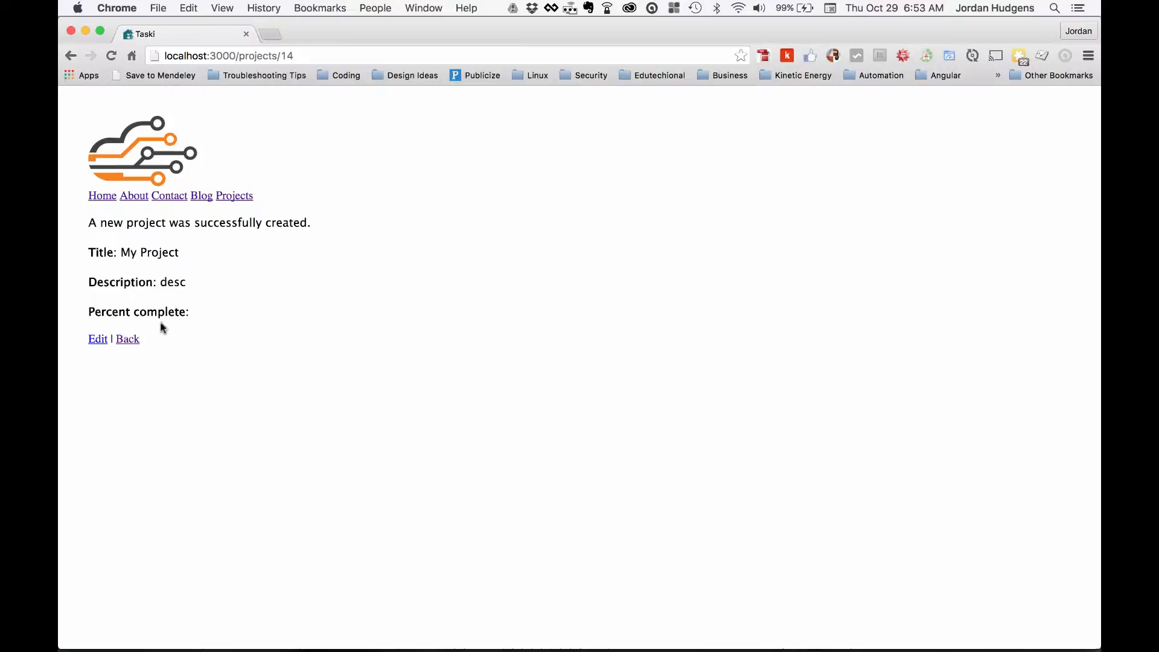
drag(88, 222, 273, 223)
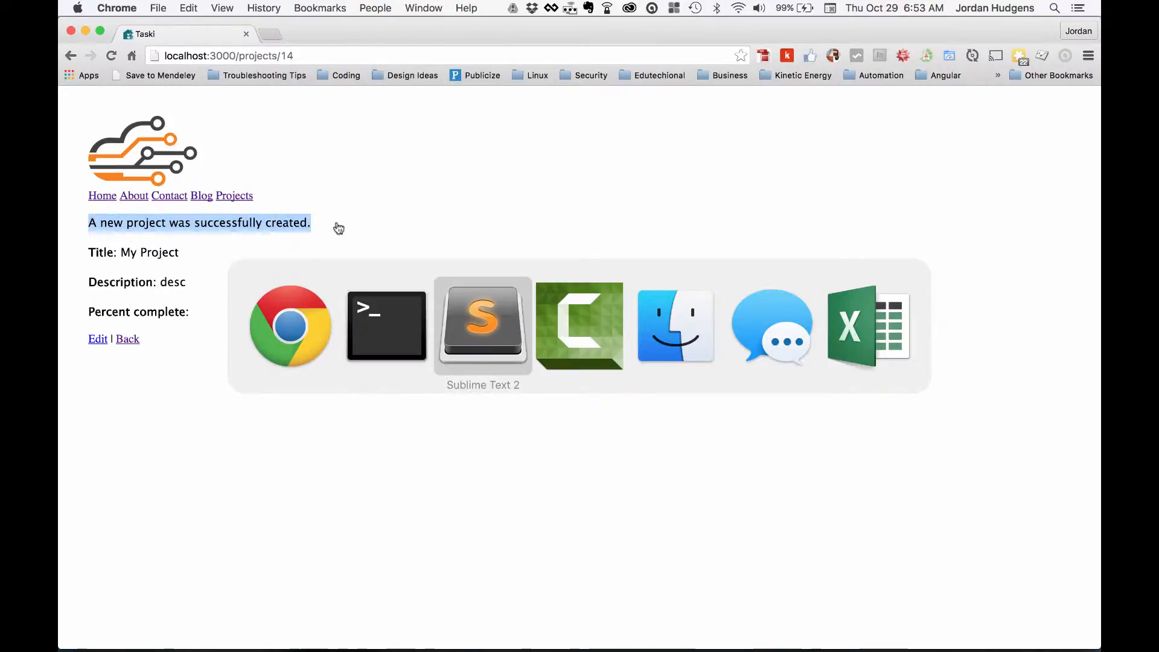
Rewrite the create notice as 'Congratulations! The project was created.' in projects_controller.rb
click(482, 327)
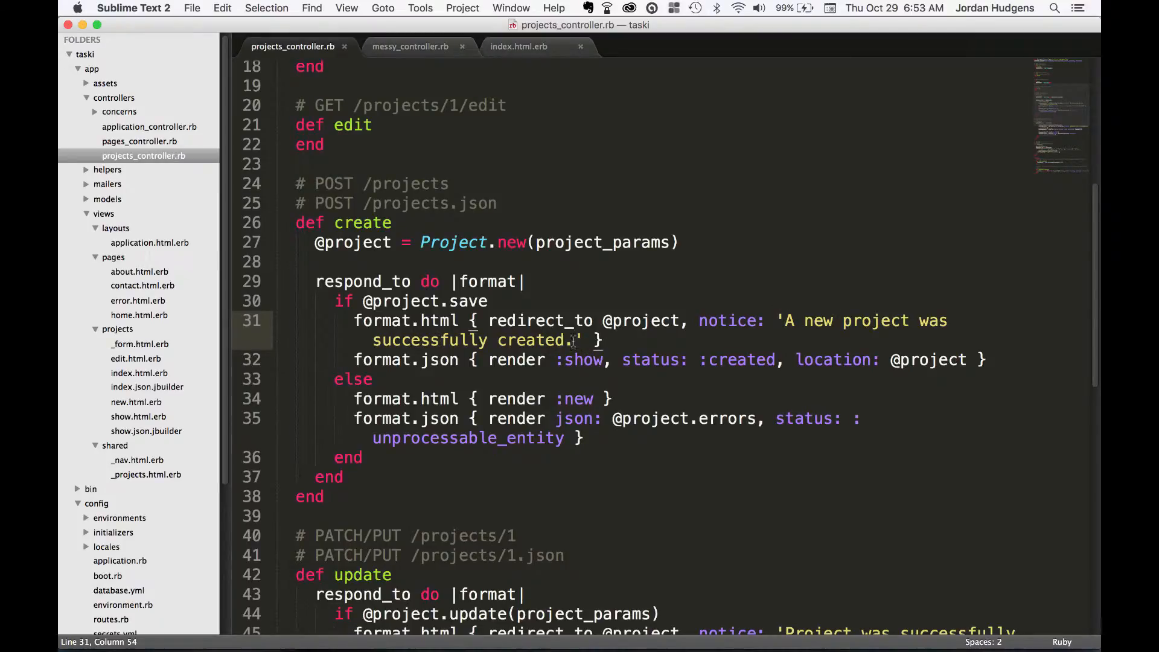
text(COngra)
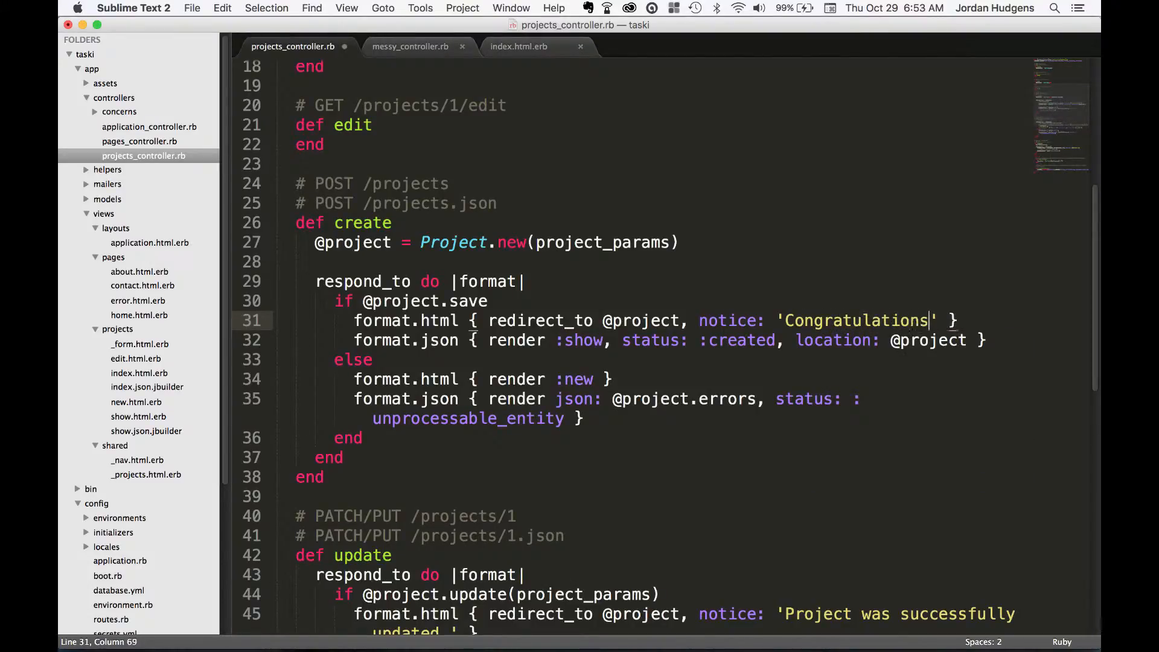
text(! The p)
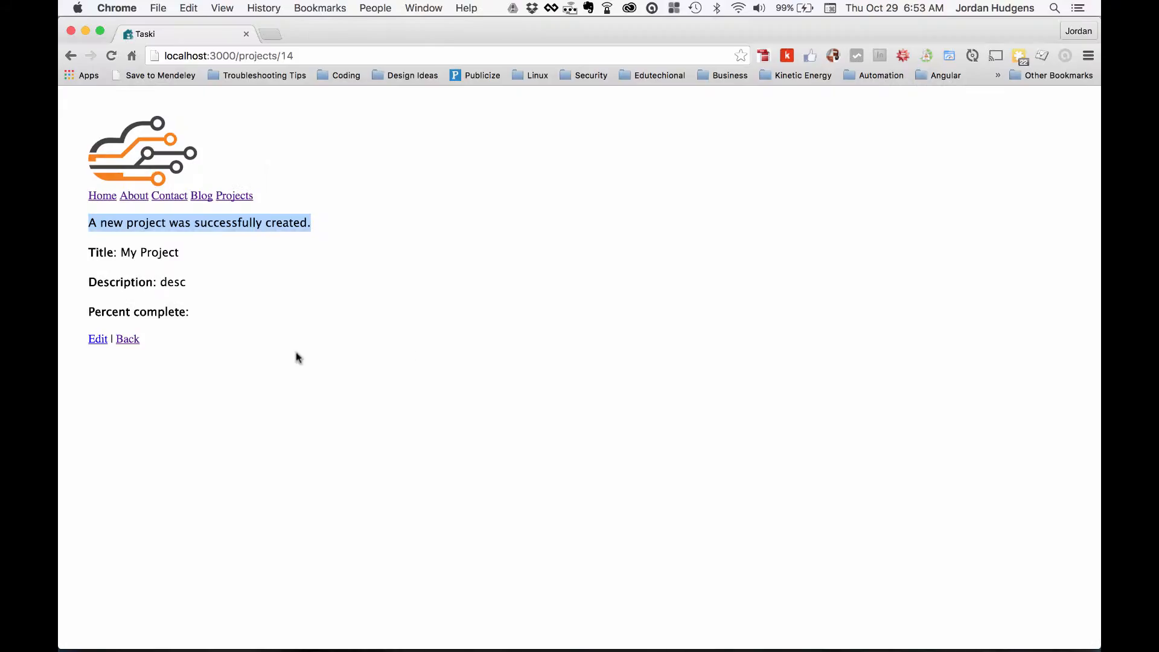
From the projects list, create another project with description 'asdf' to see the new notice
click(127, 339)
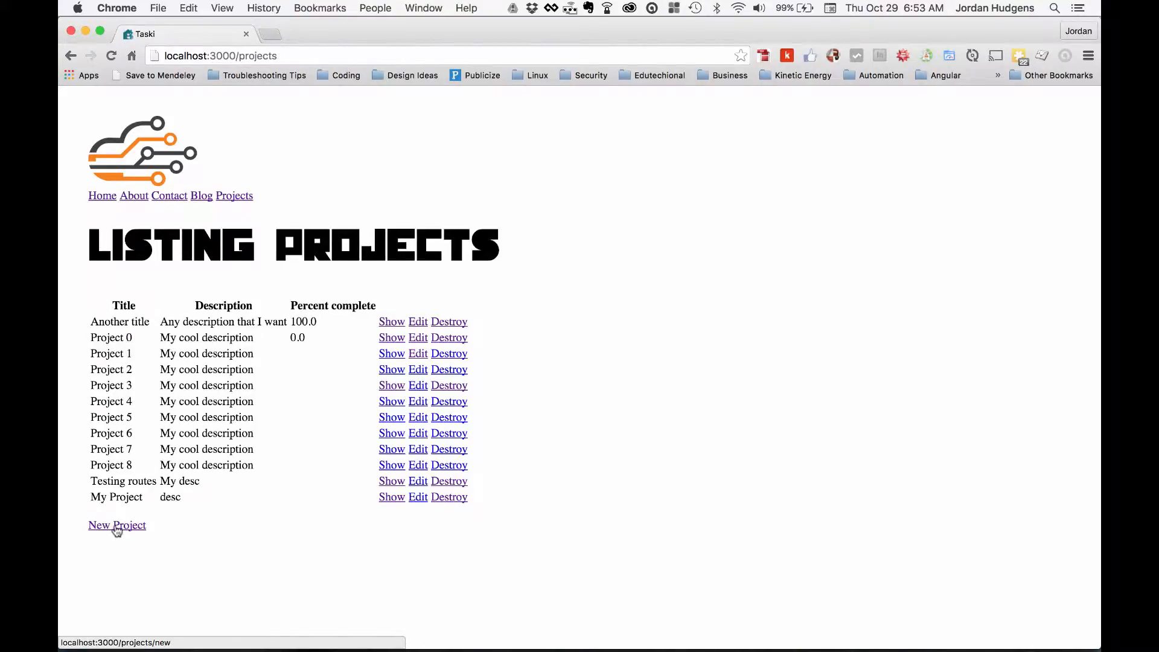
click(117, 525)
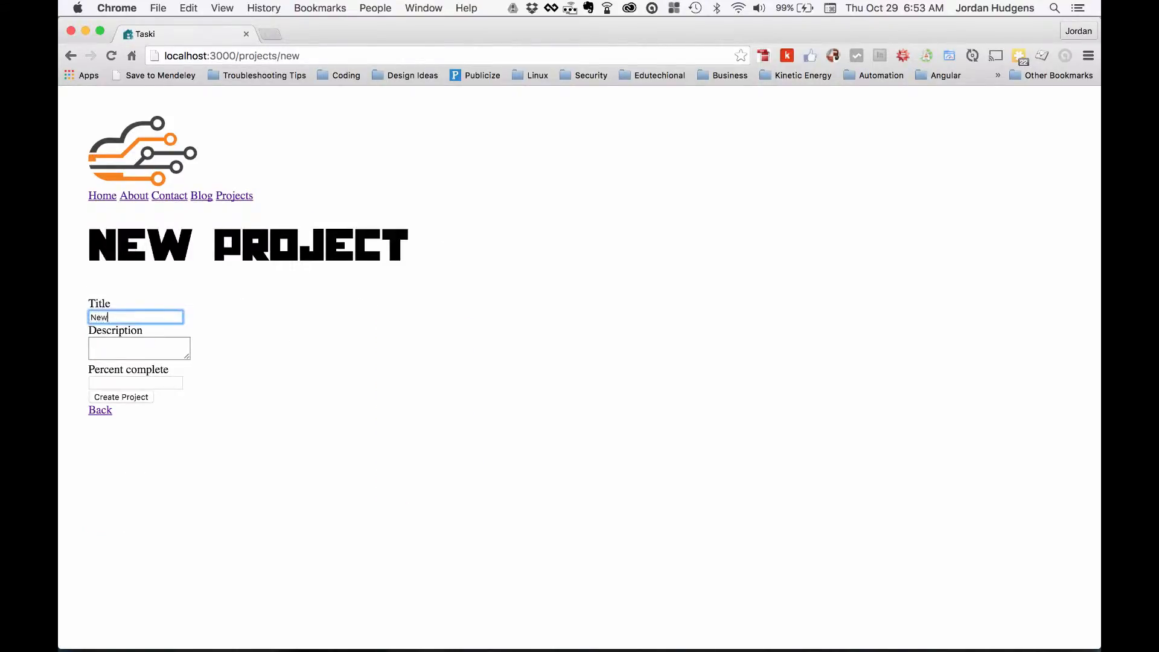
text(asdf)
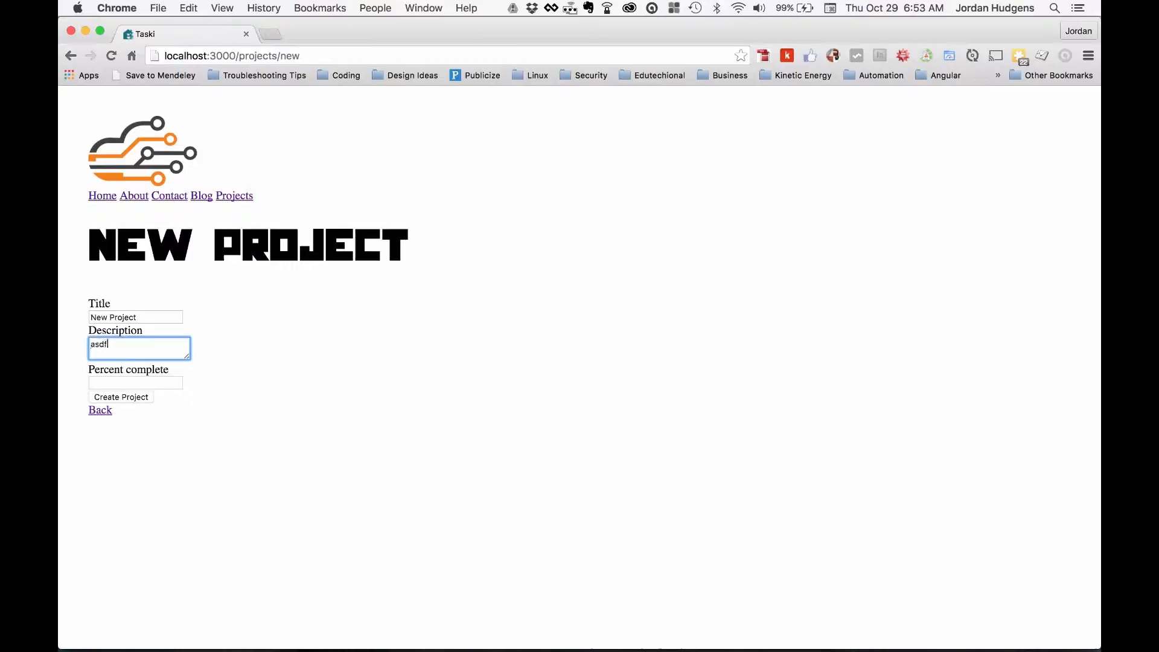
click(121, 396)
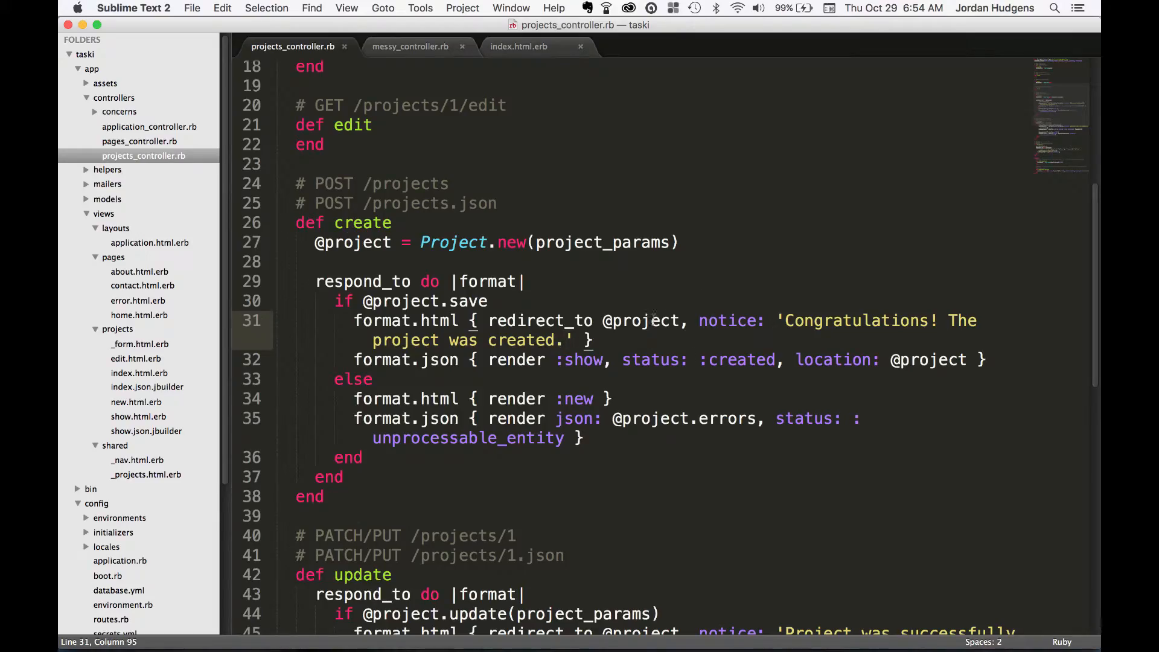
mouse_move(659, 337)
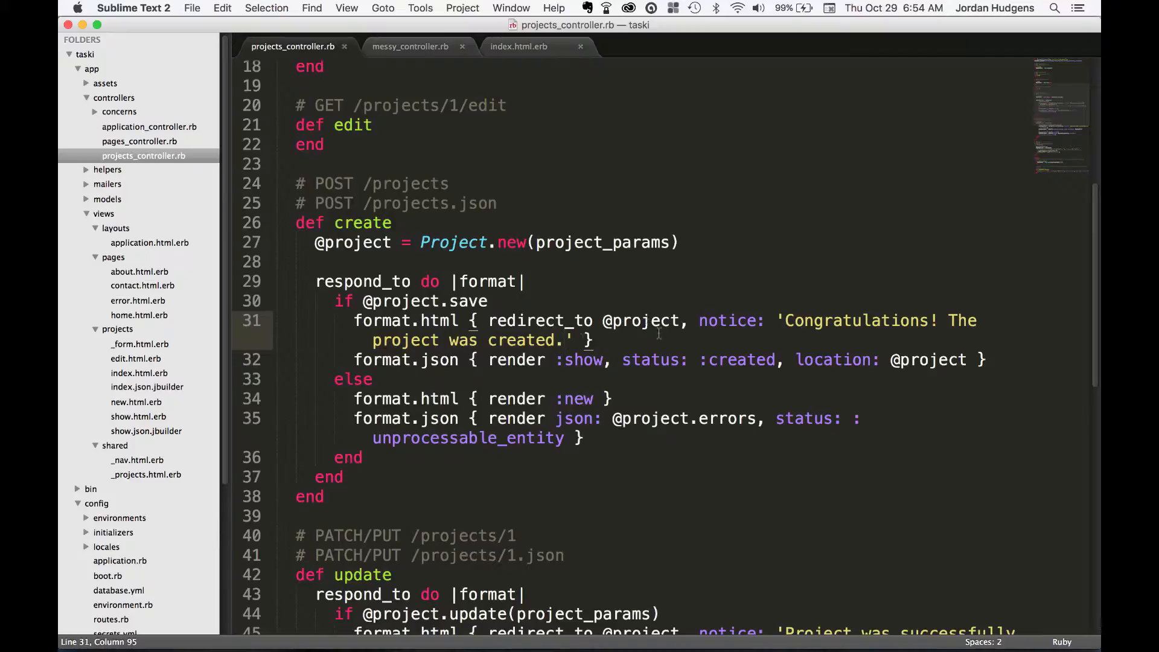
Review the create action's else branch rendering 'new', then move down to the destroy action
scroll(down, 3)
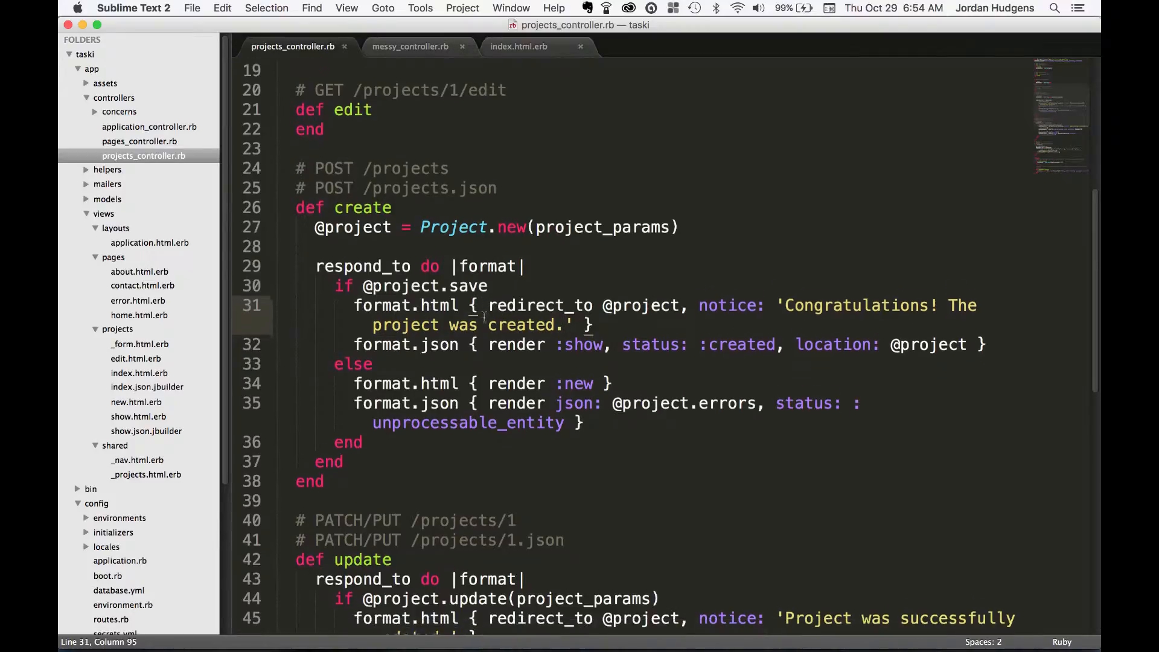
scroll(down, 3)
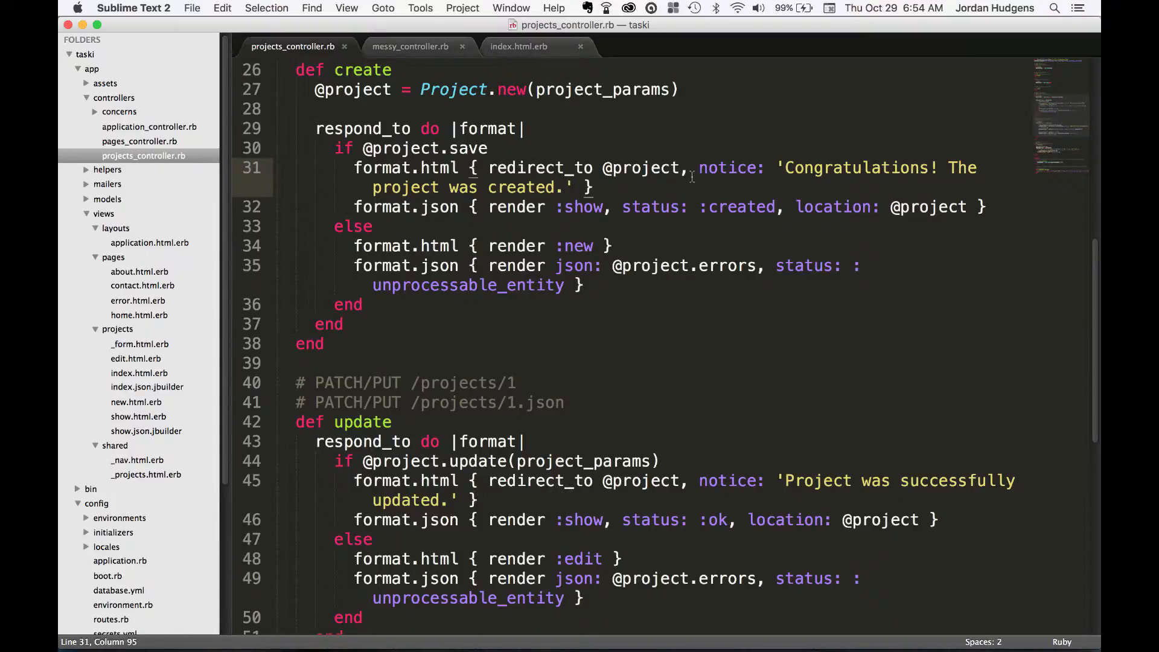
mouse_move(722, 165)
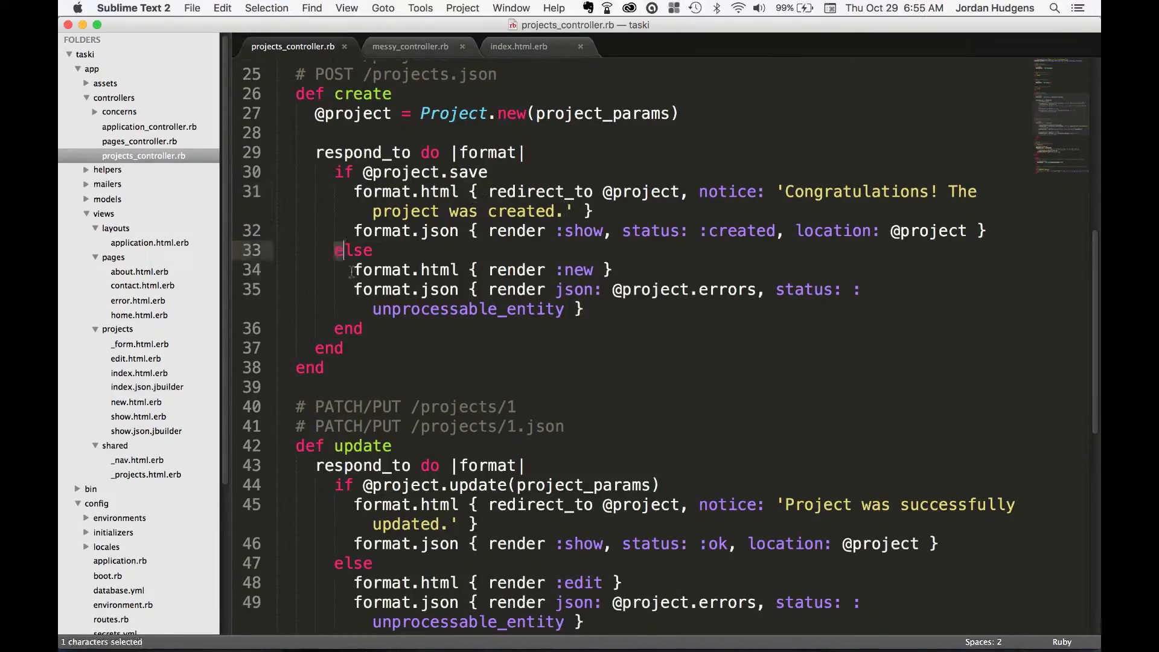
click(431, 289)
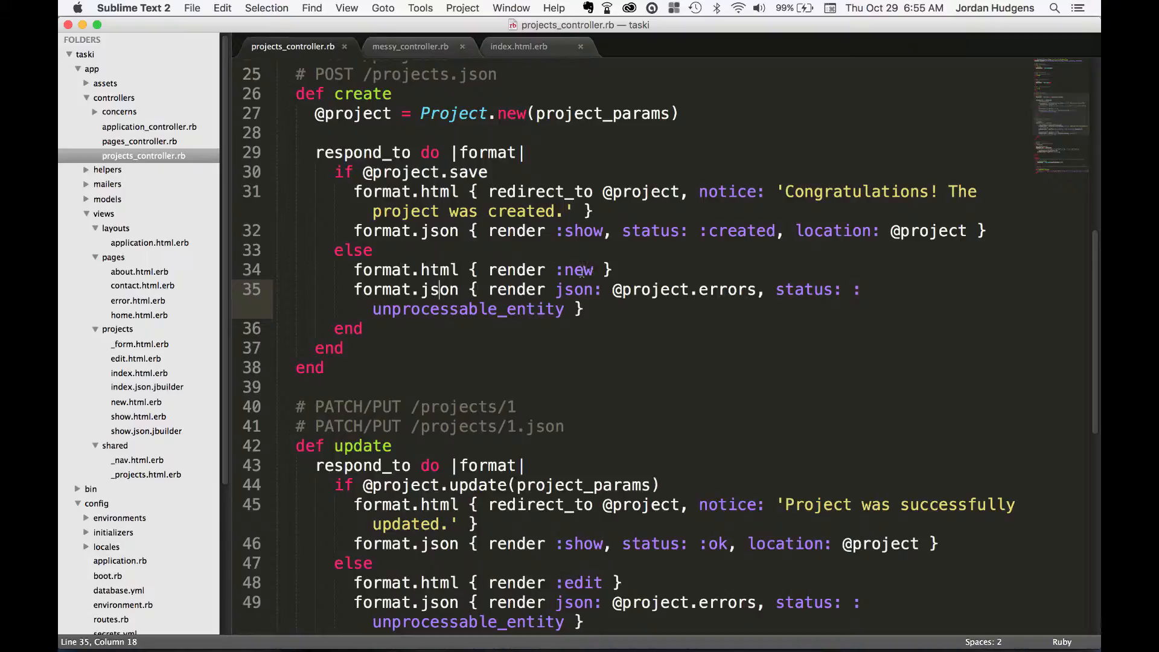
double_click(579, 270)
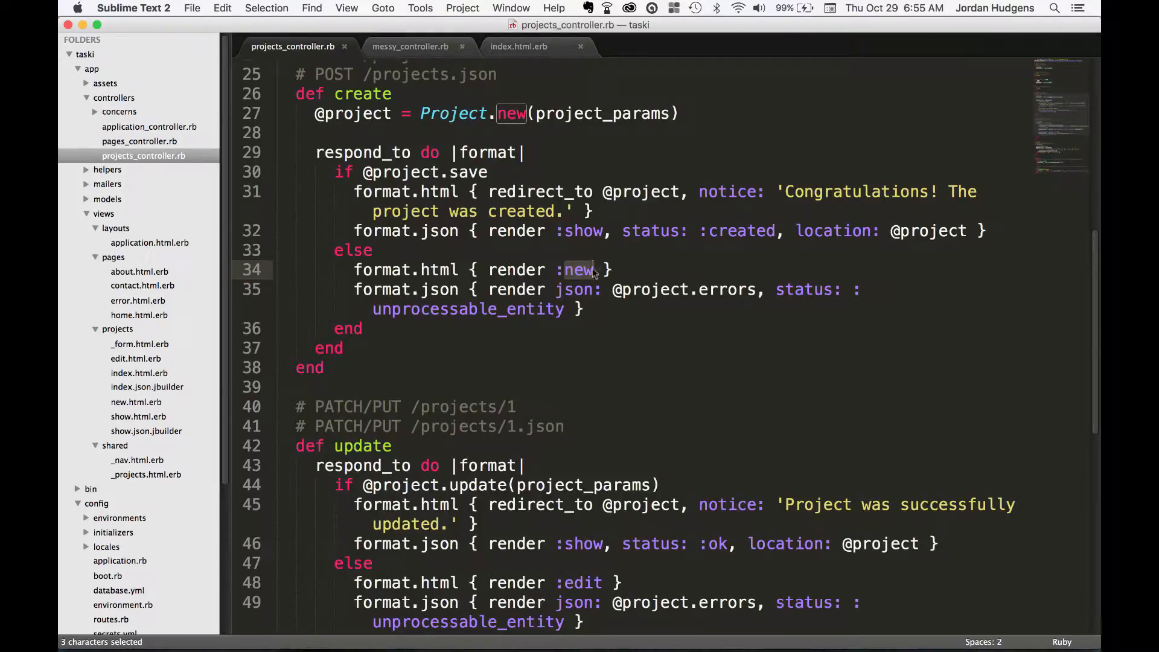
click(609, 270)
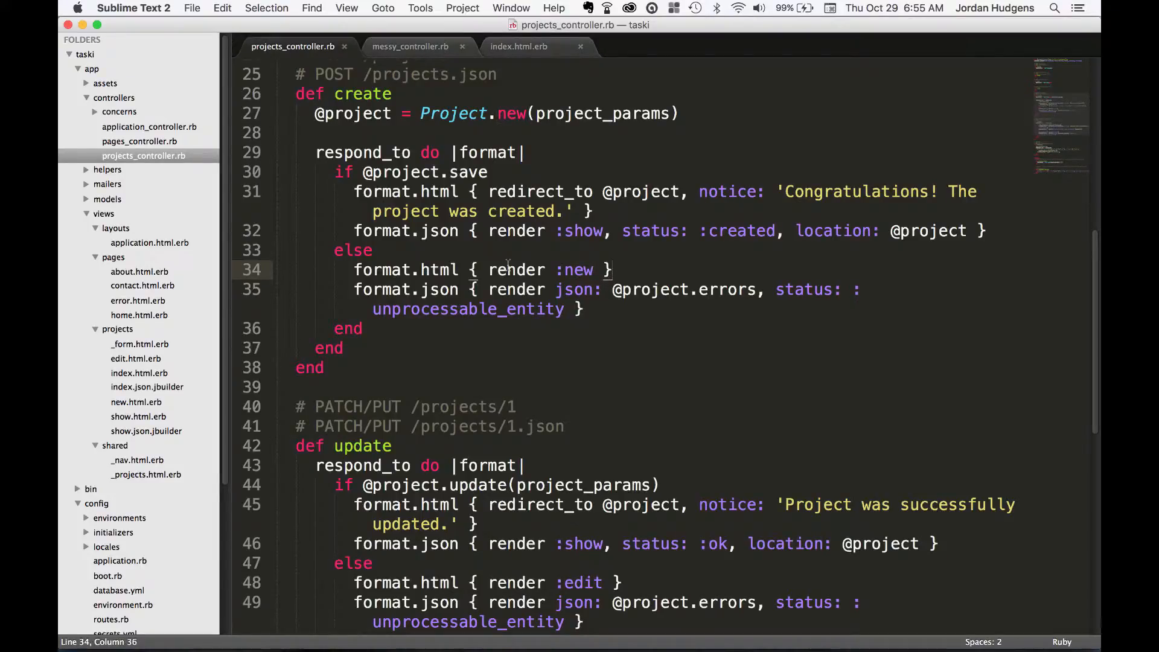
scroll(down, 3)
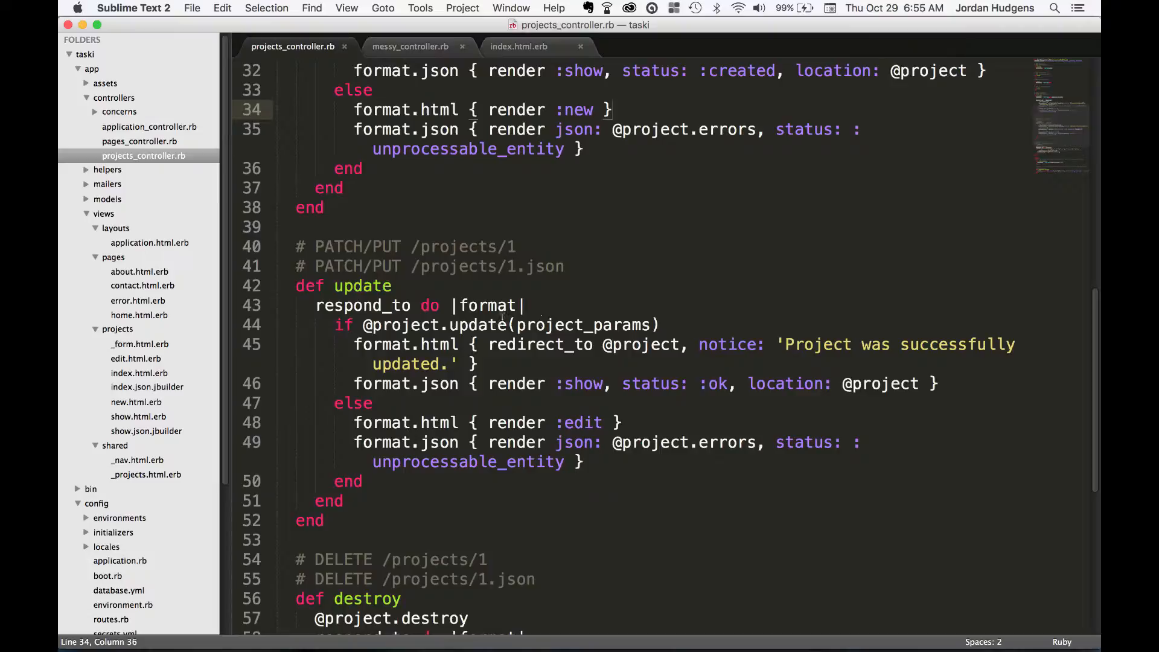
mouse_move(457, 404)
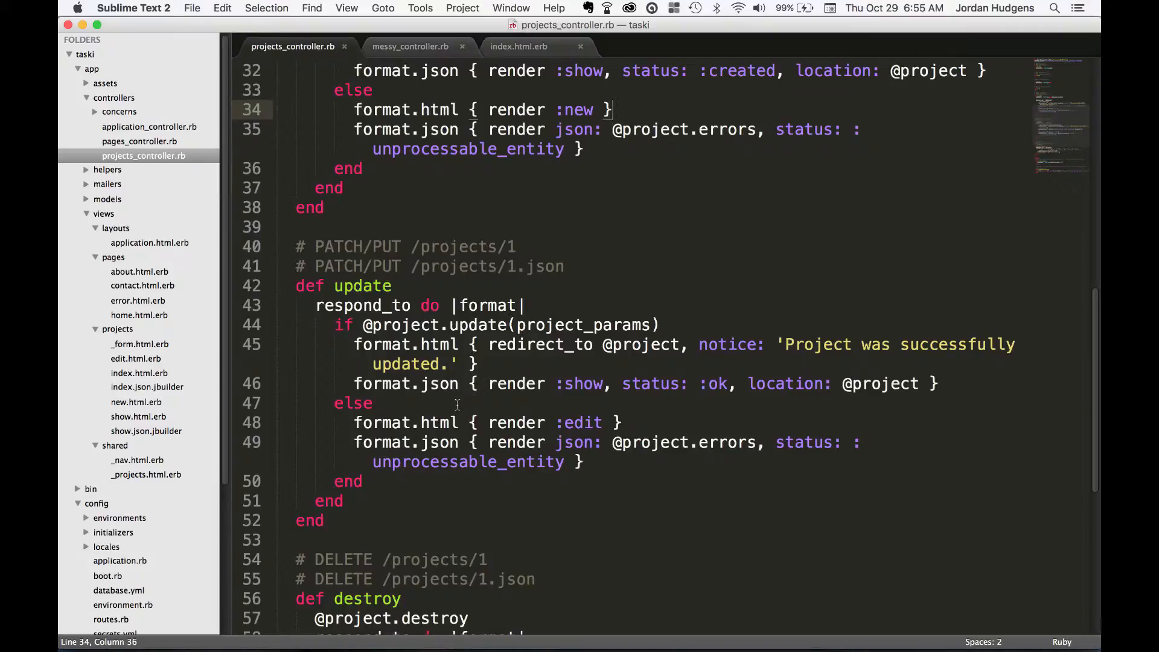
scroll(down, 3)
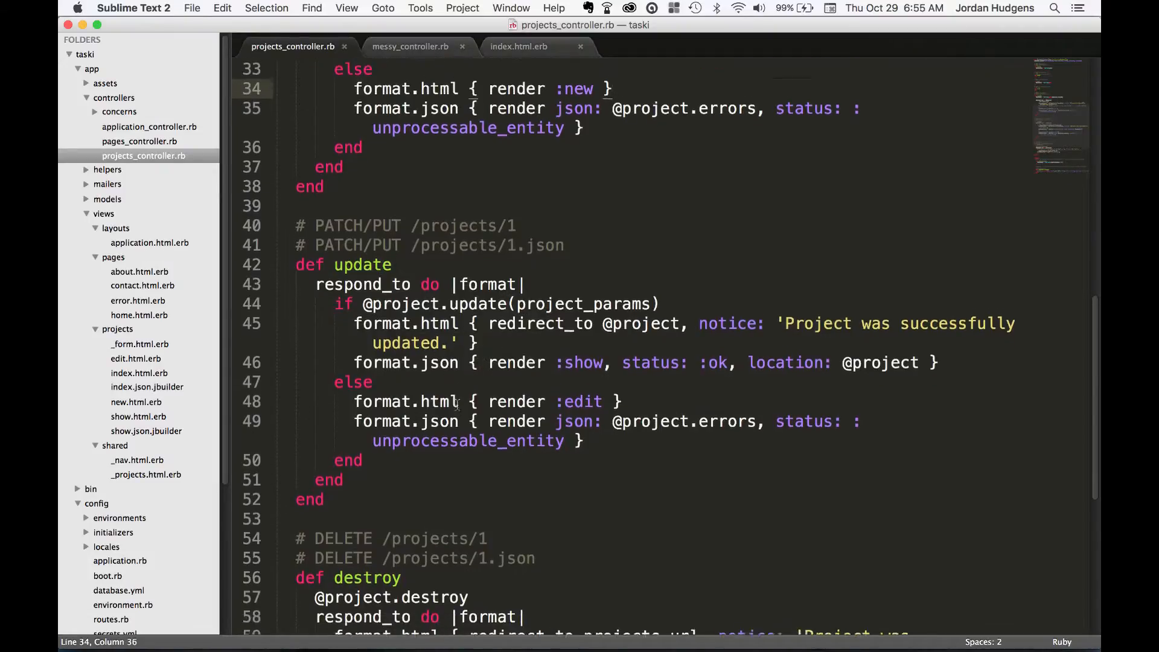
scroll(down, 3)
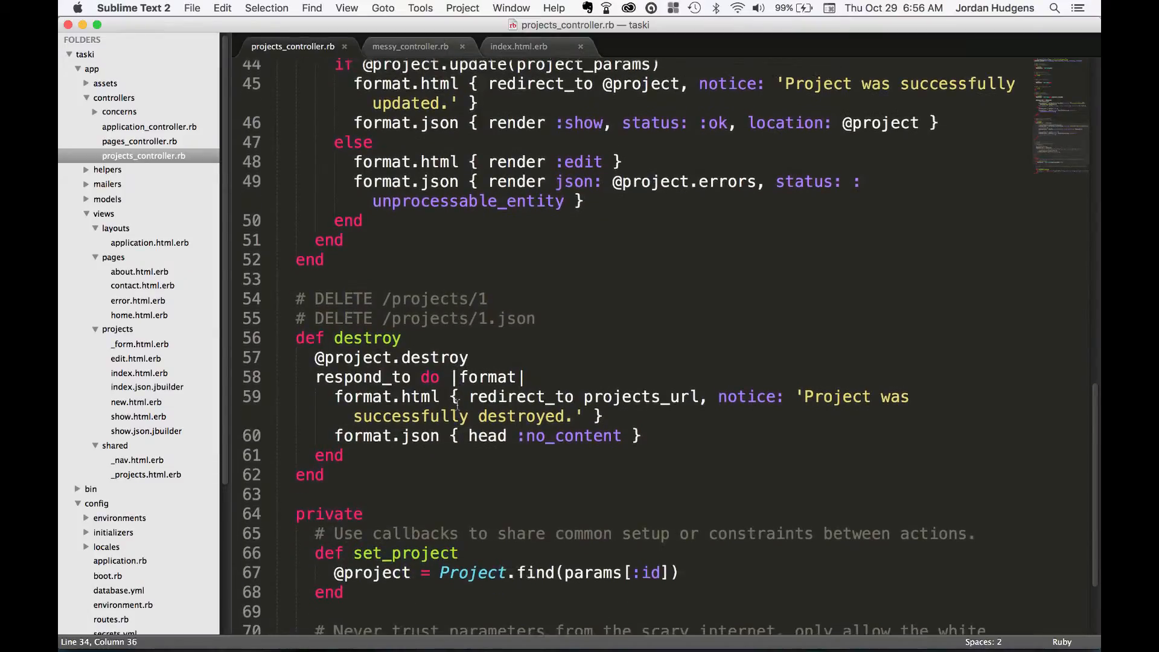
scroll(down, 3)
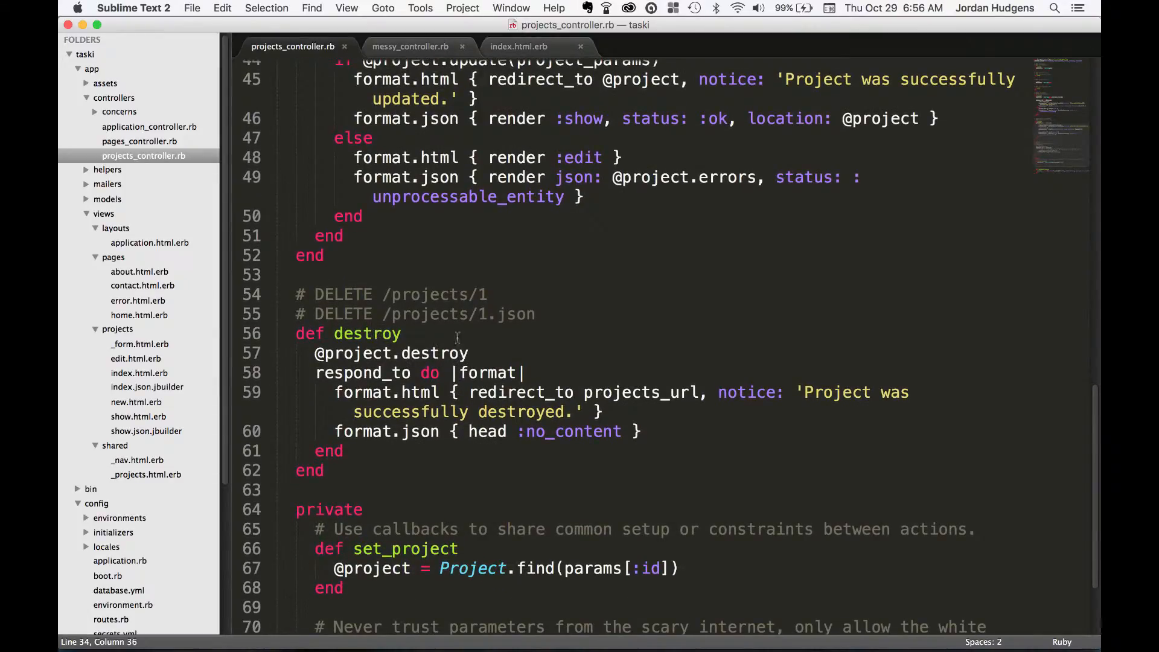
scroll(down, 3)
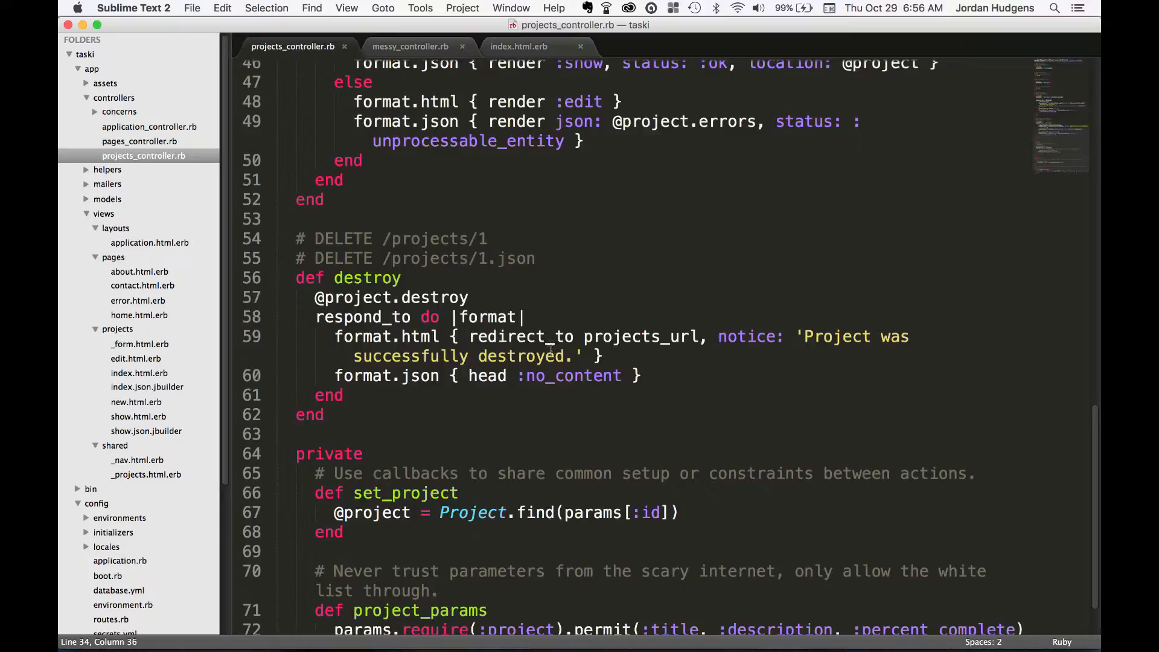
Replace the destroy notice with 'The project was deleted.' (lowercase p) and save the controller
double_click(516, 356)
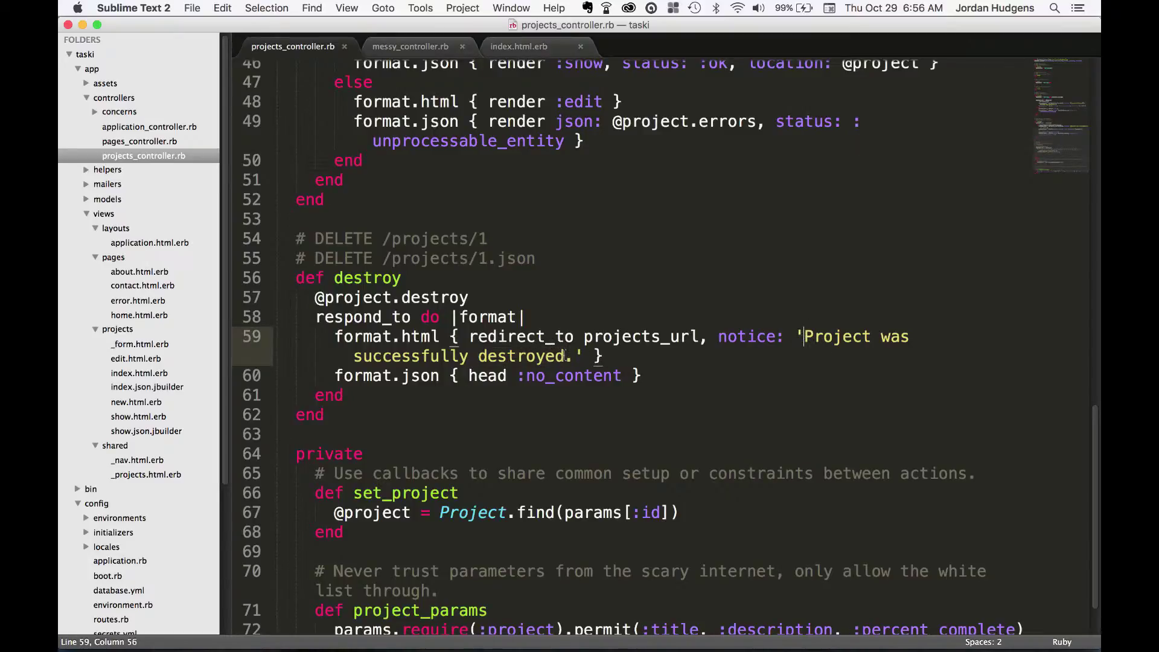
text(The Projec)
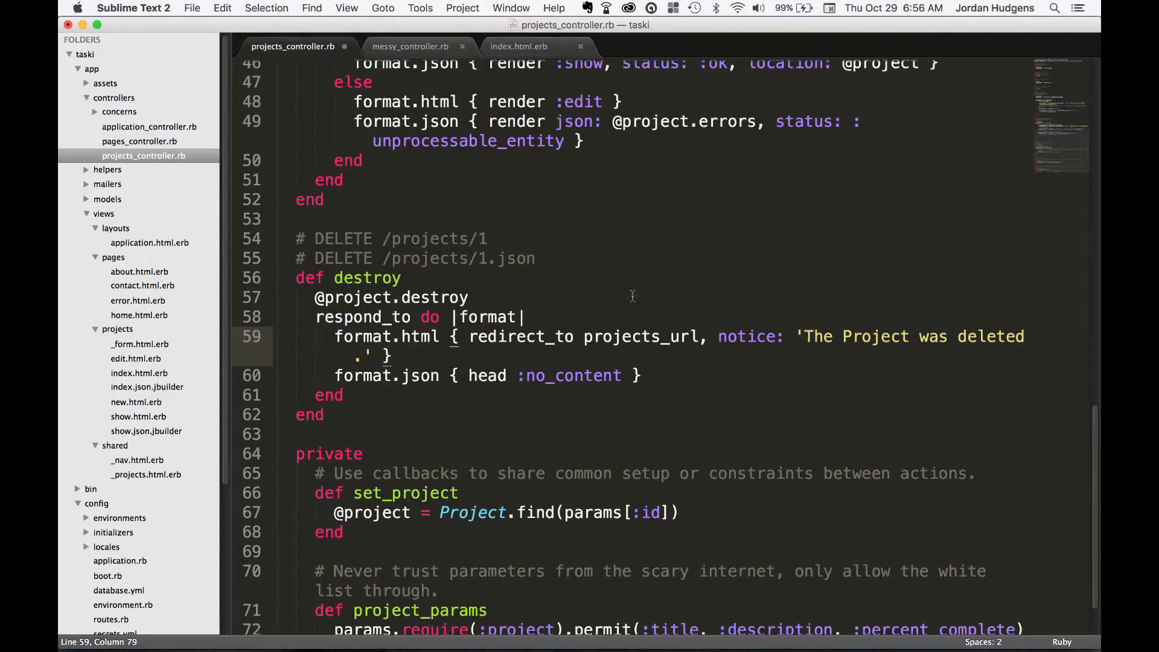
click(844, 337)
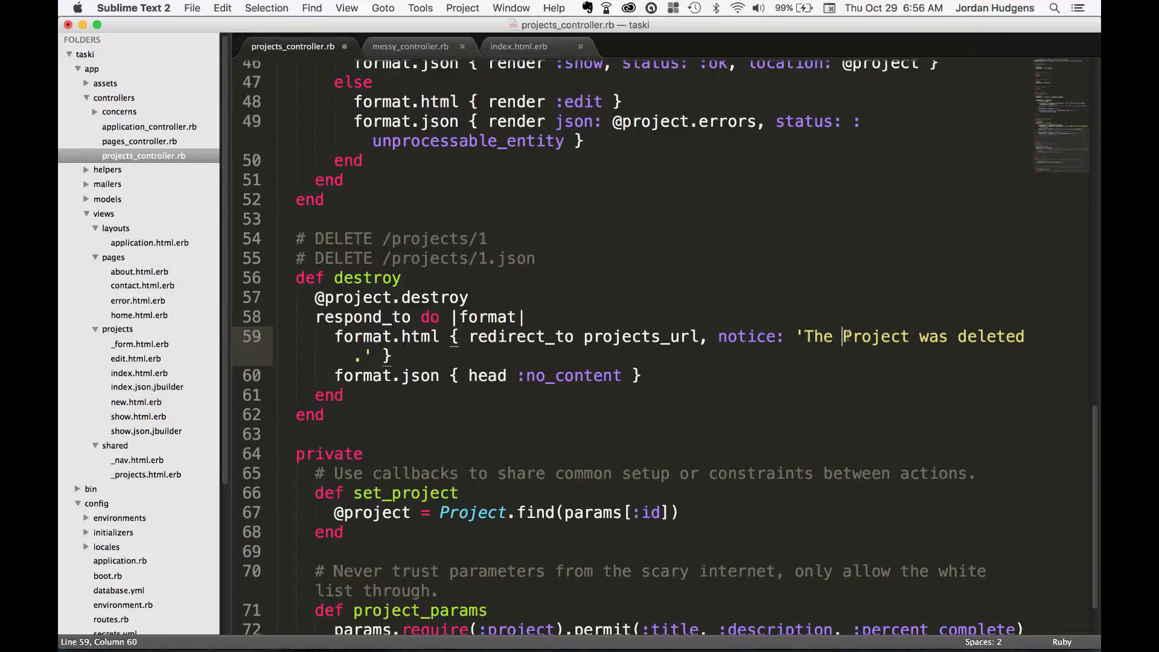
text(p)
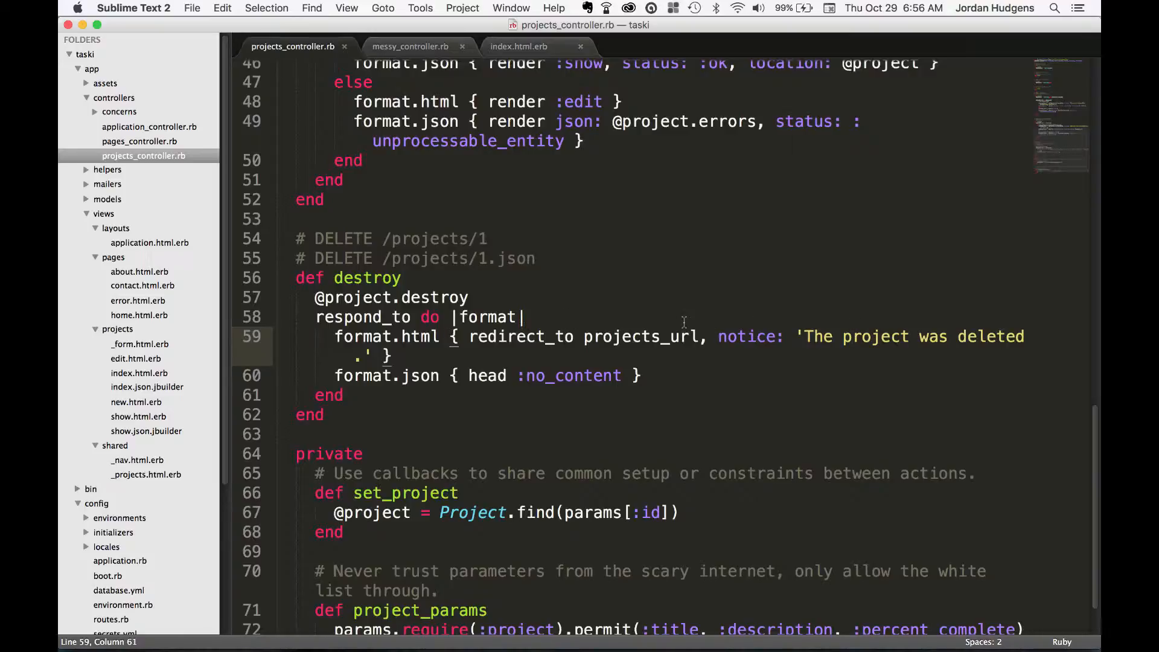
key(cmd+tab)
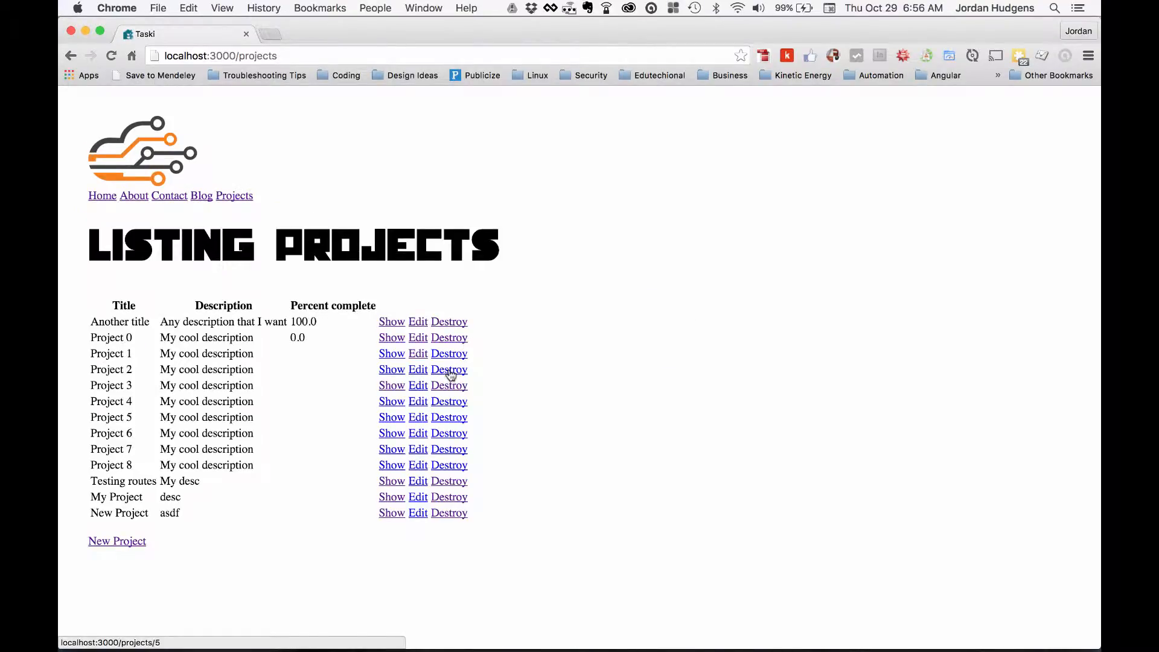
Destroy Project 2, confirm the dialog, and highlight the 'The project was deleted.' notice
click(449, 369)
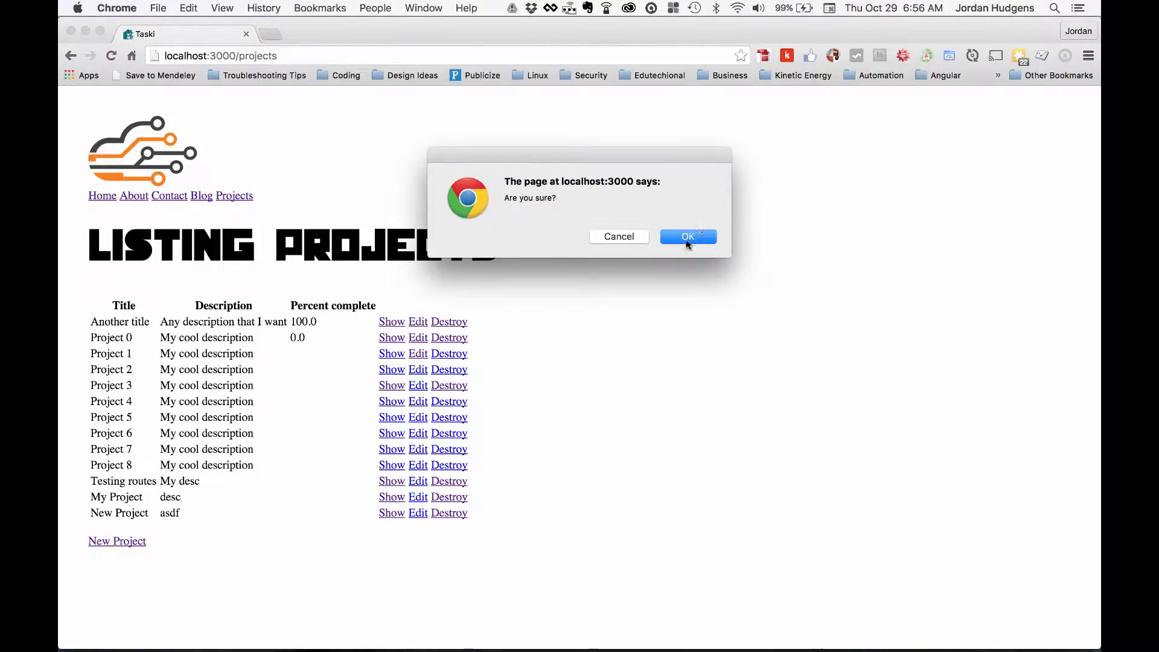
click(687, 236)
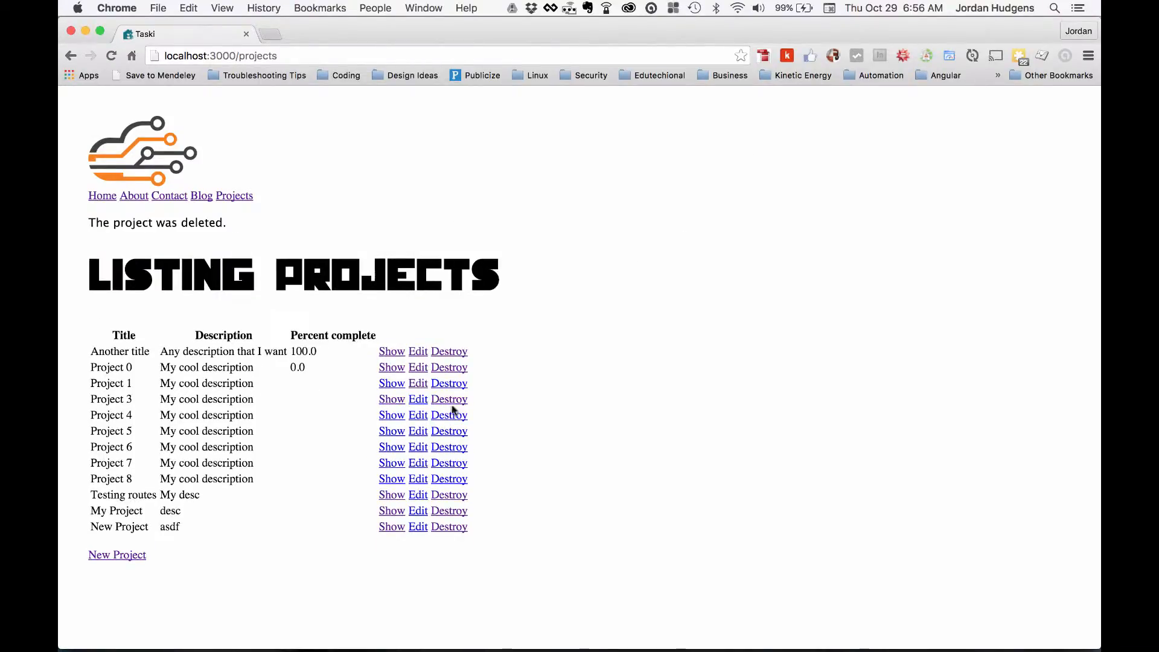
double_click(132, 223)
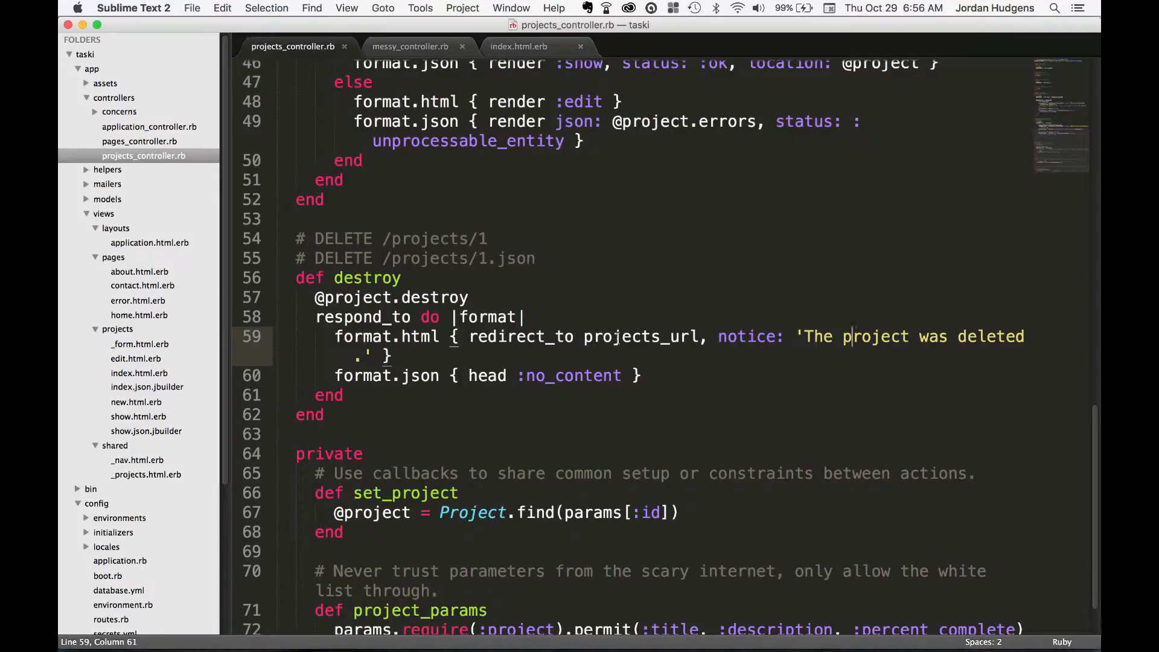
scroll(down, 3)
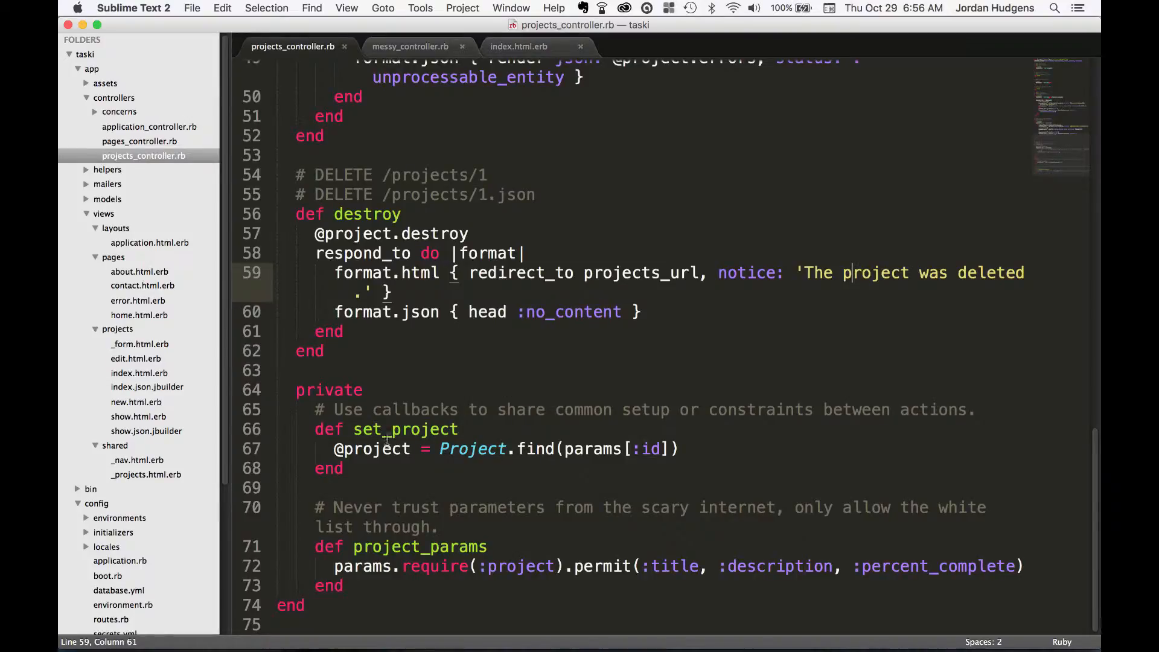
double_click(405, 430)
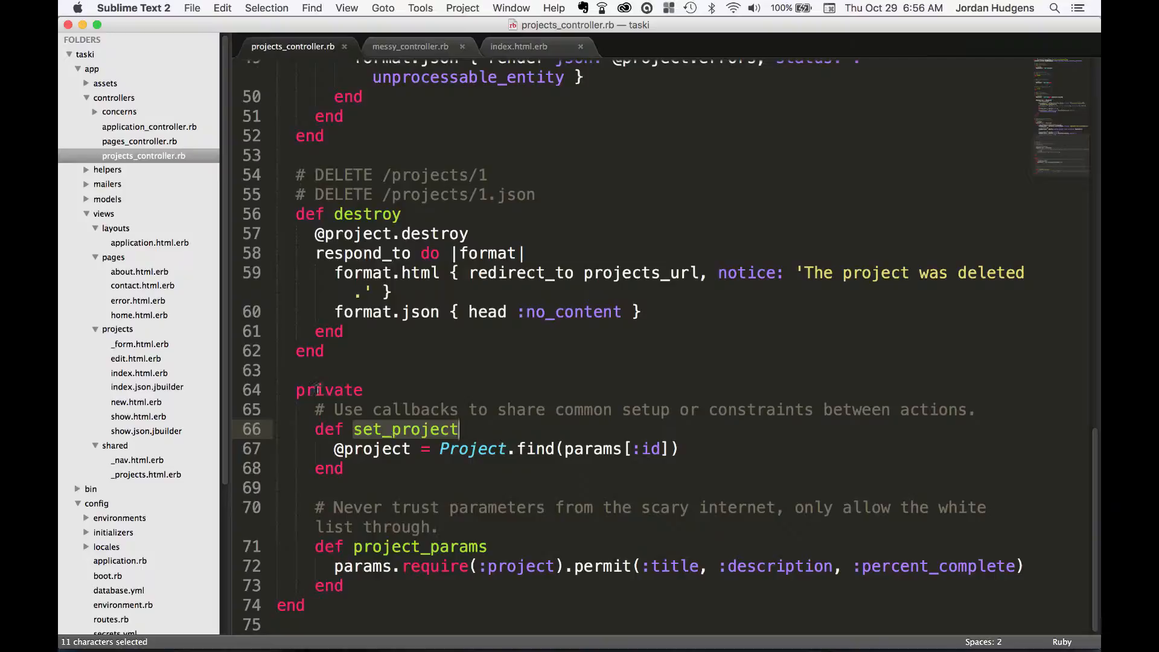
double_click(328, 390)
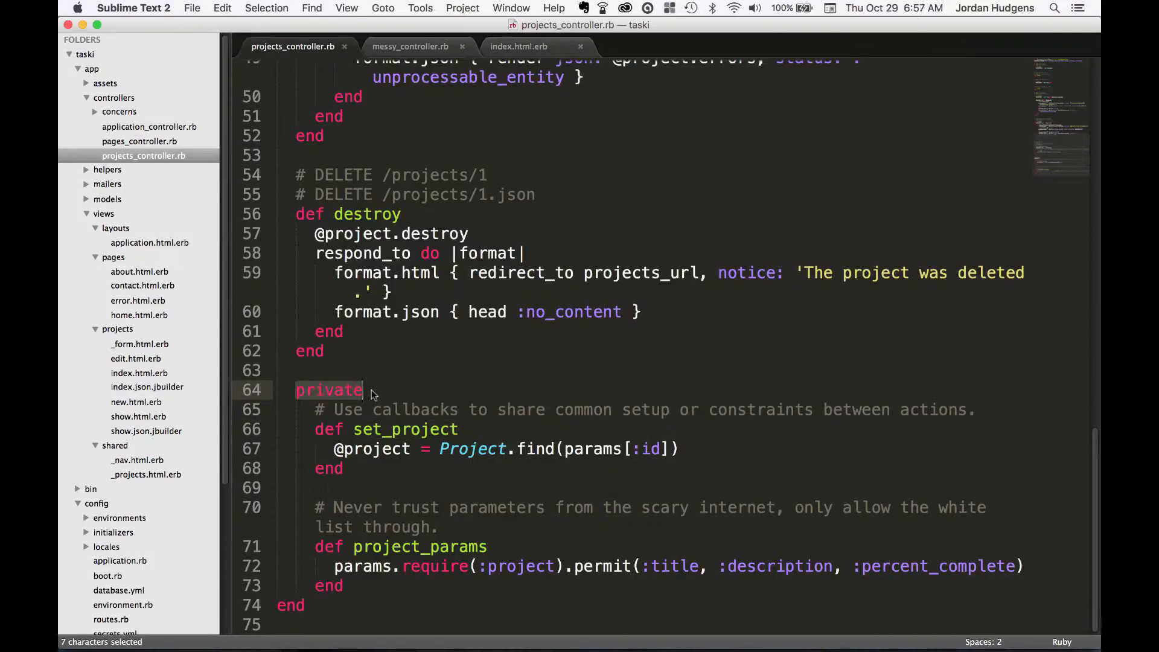
click(367, 390)
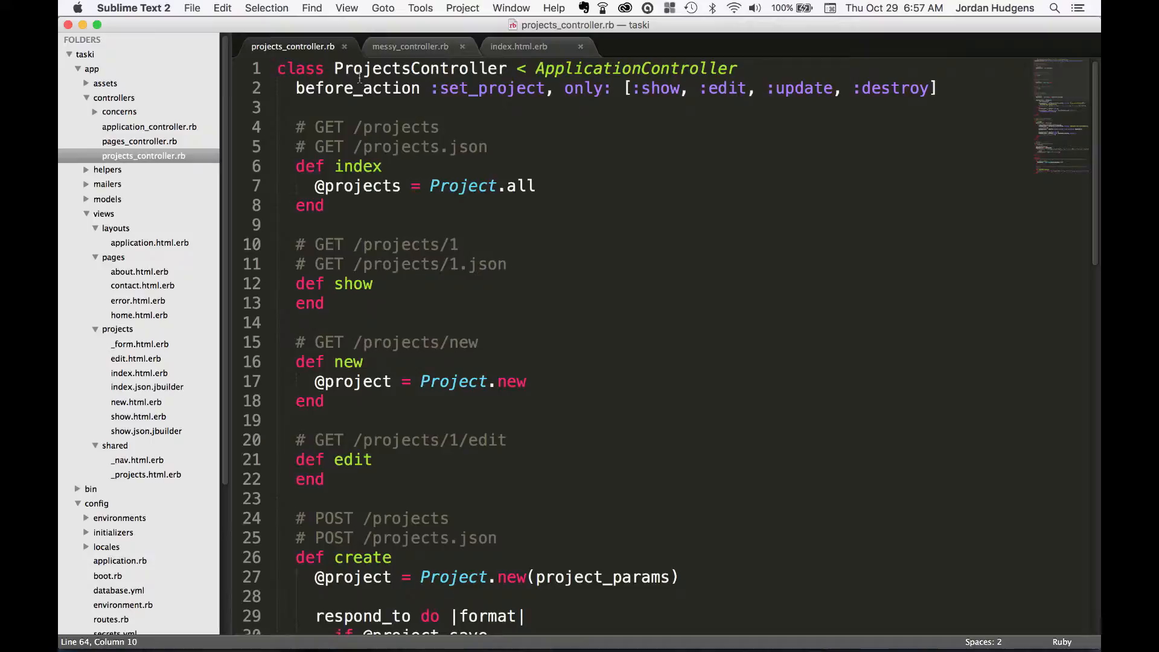
scroll(down, 3)
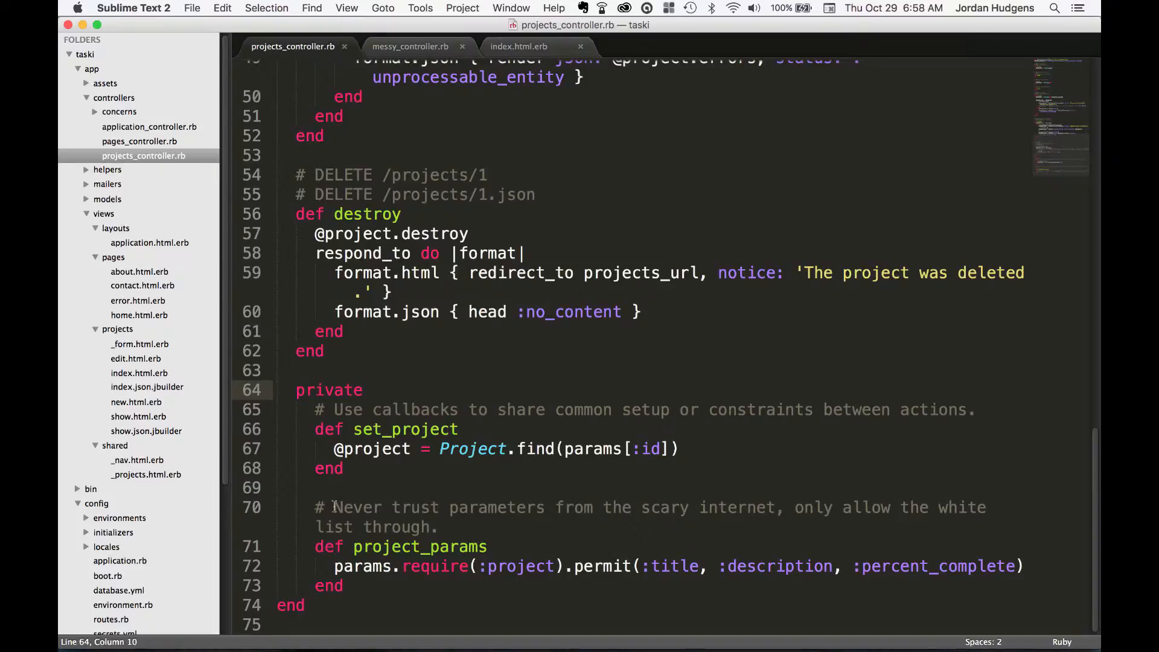
drag(333, 508, 427, 527)
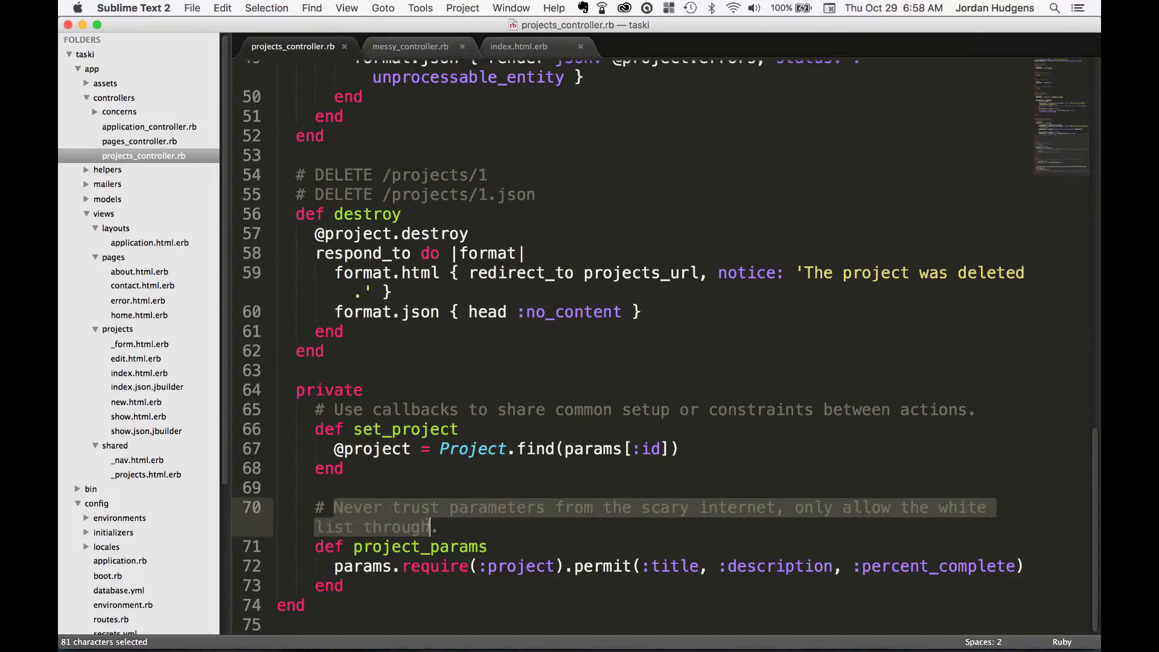
click(437, 527)
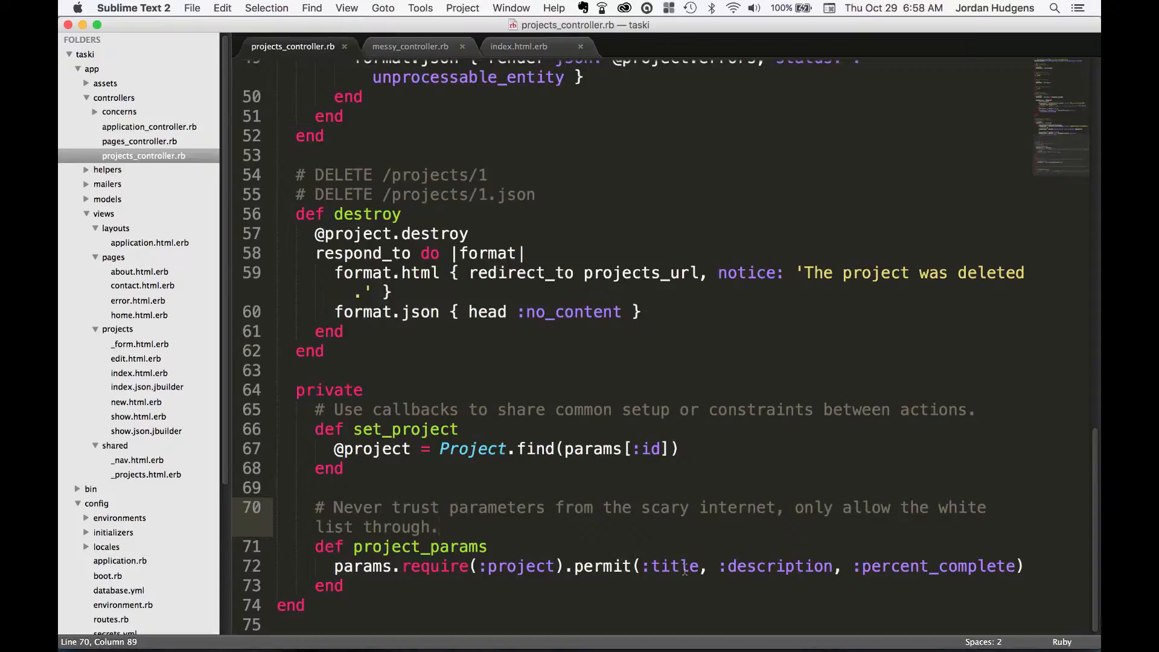
mouse_move(648, 547)
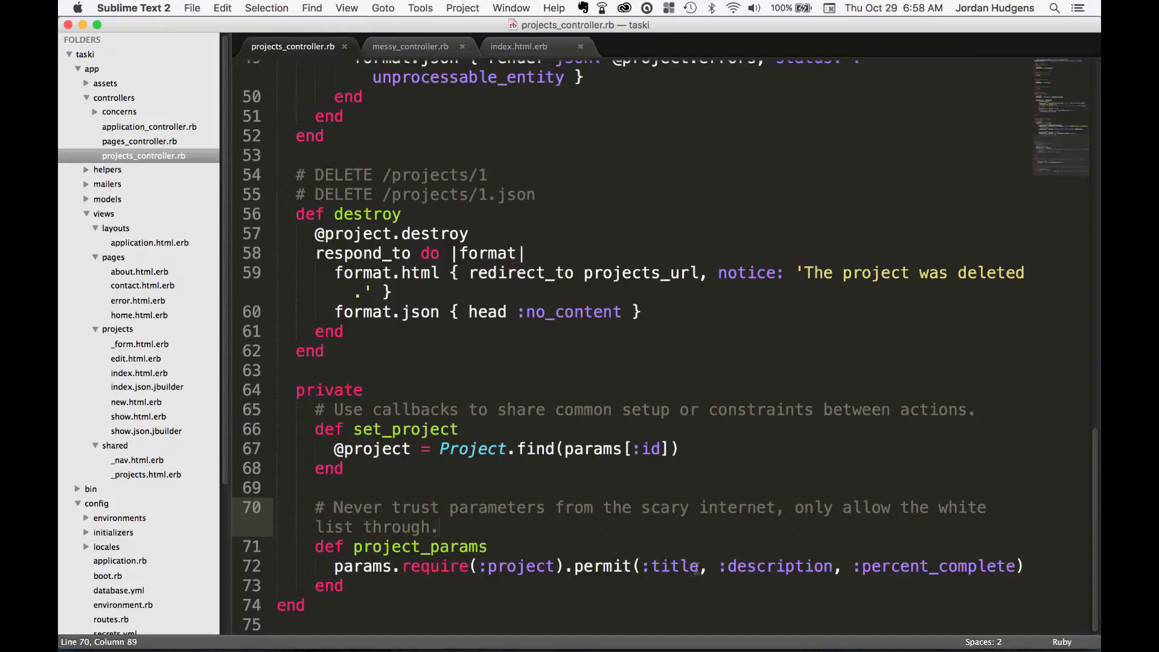
Open schema.rb via the file palette ('sc') and point at the projects description column
text(sc)
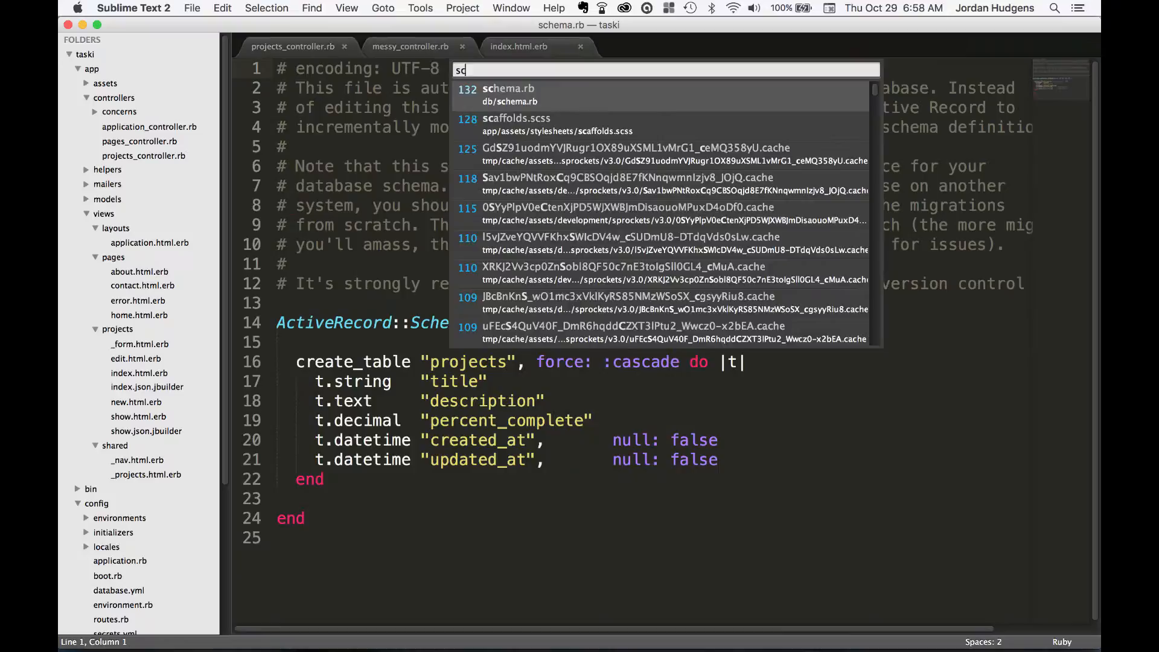
click(507, 94)
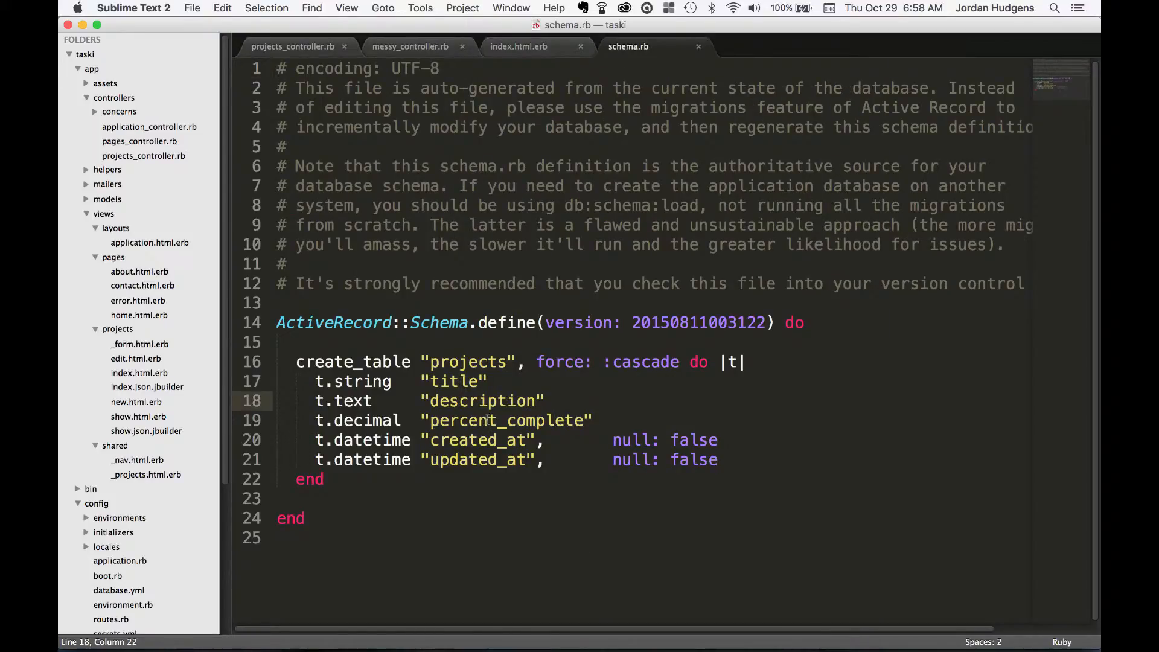
click(294, 47)
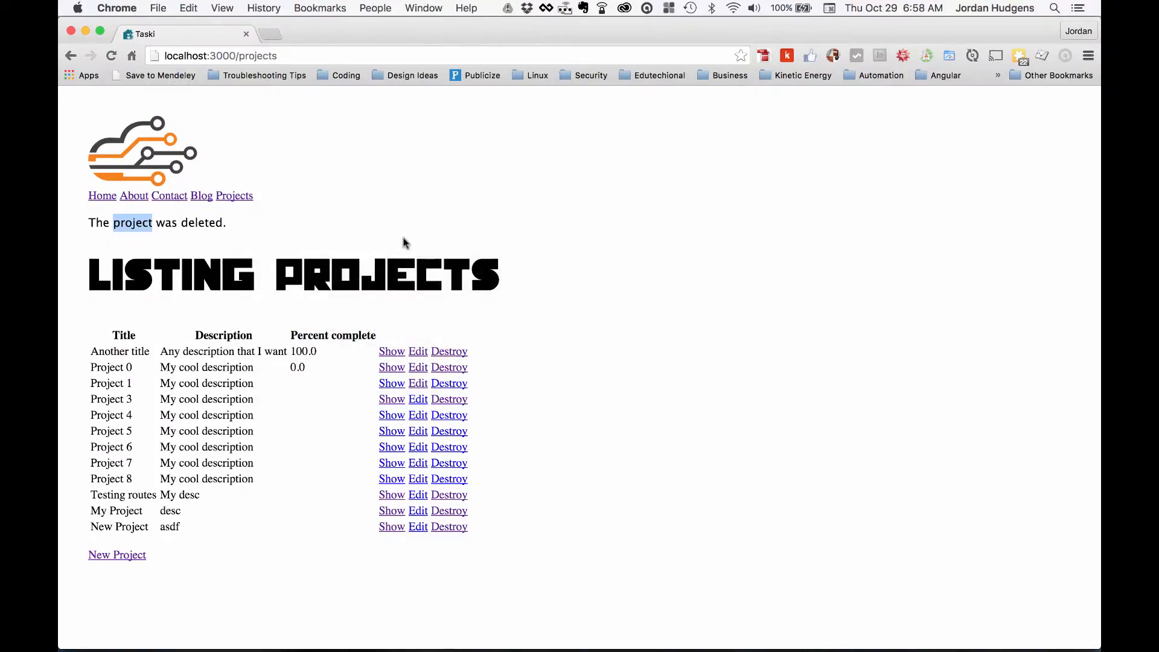
Create a project titled 'My Project' and check that its description comes out empty
click(117, 555)
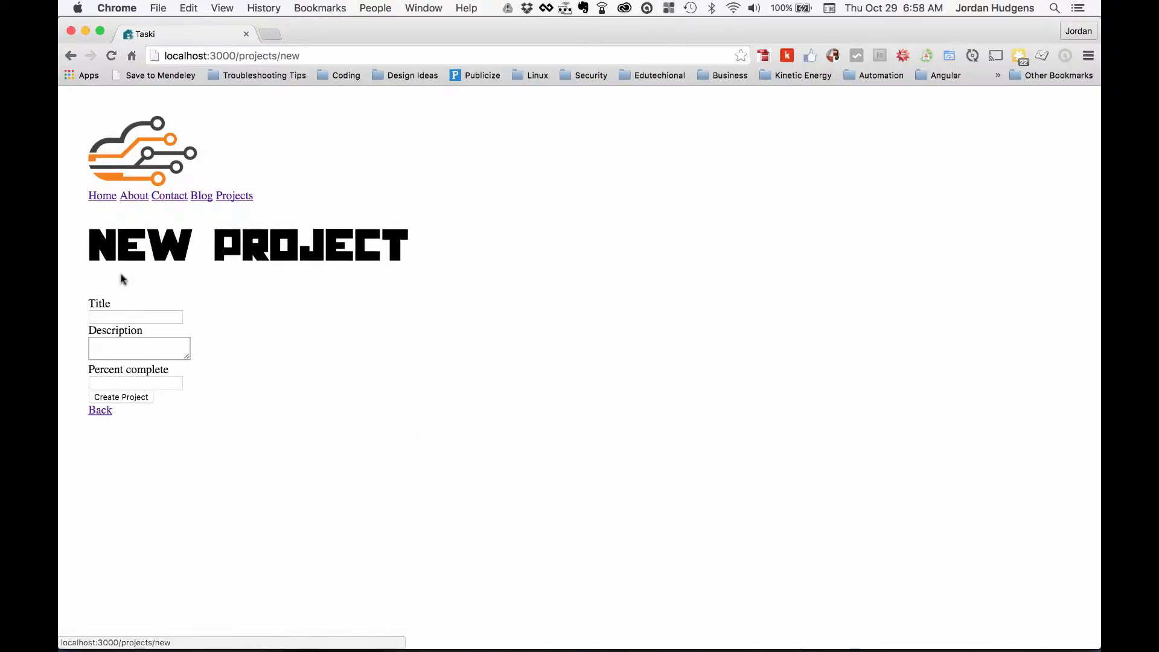
text(My Project)
text(asdfasdf)
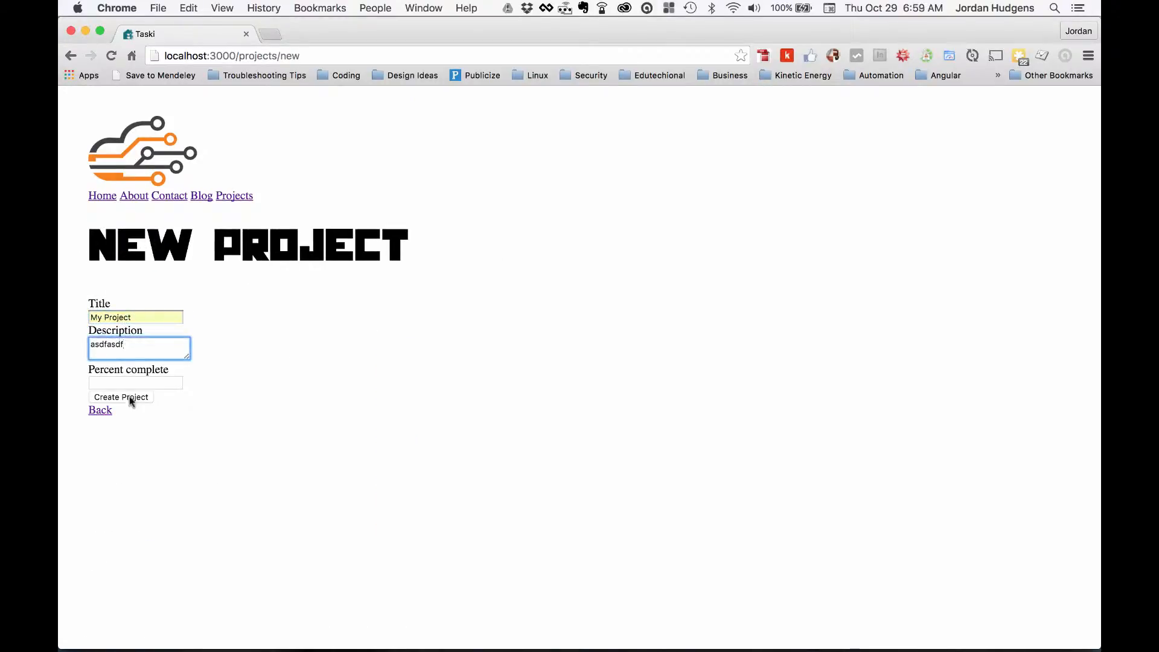
click(121, 397)
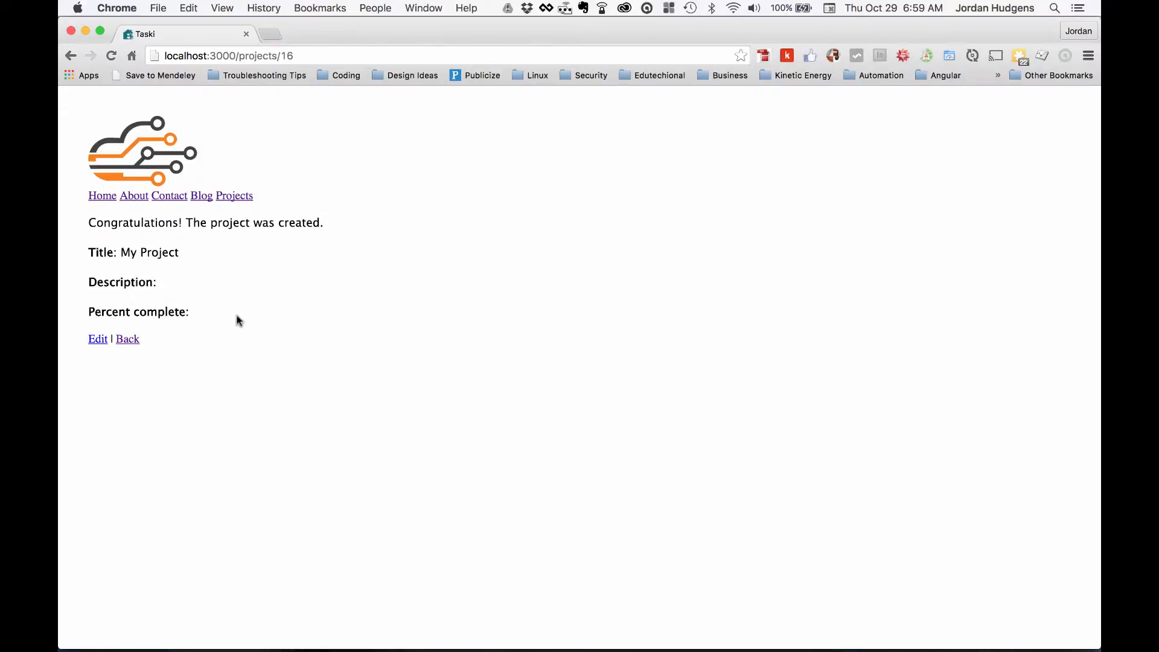
mouse_move(238, 223)
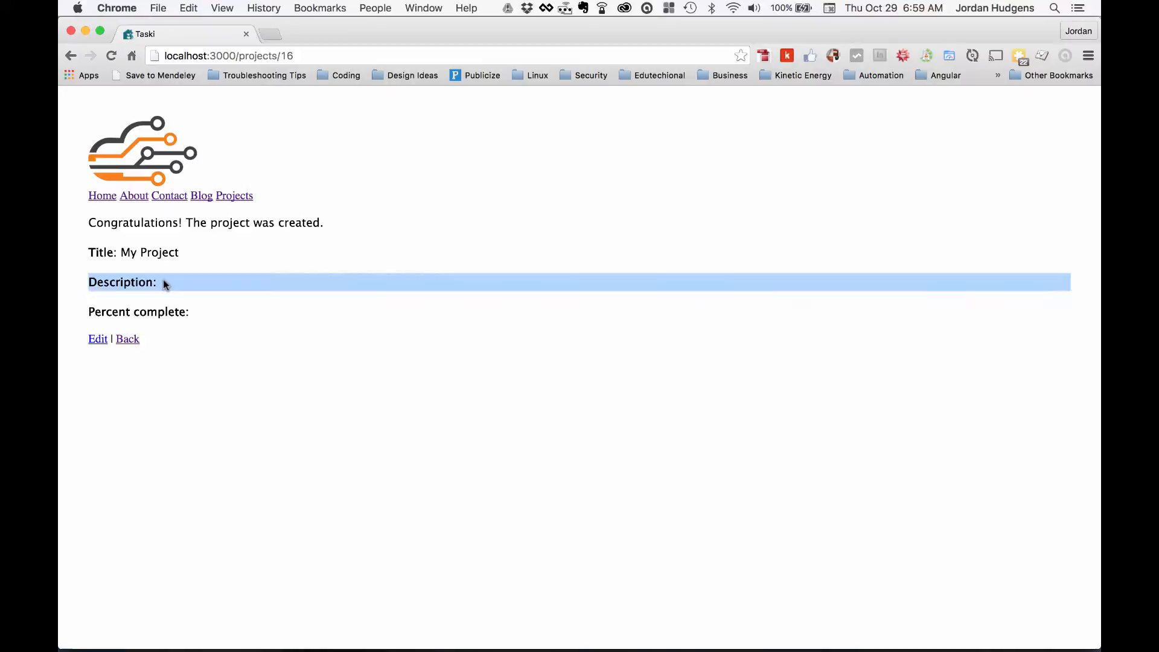
mouse_move(218, 283)
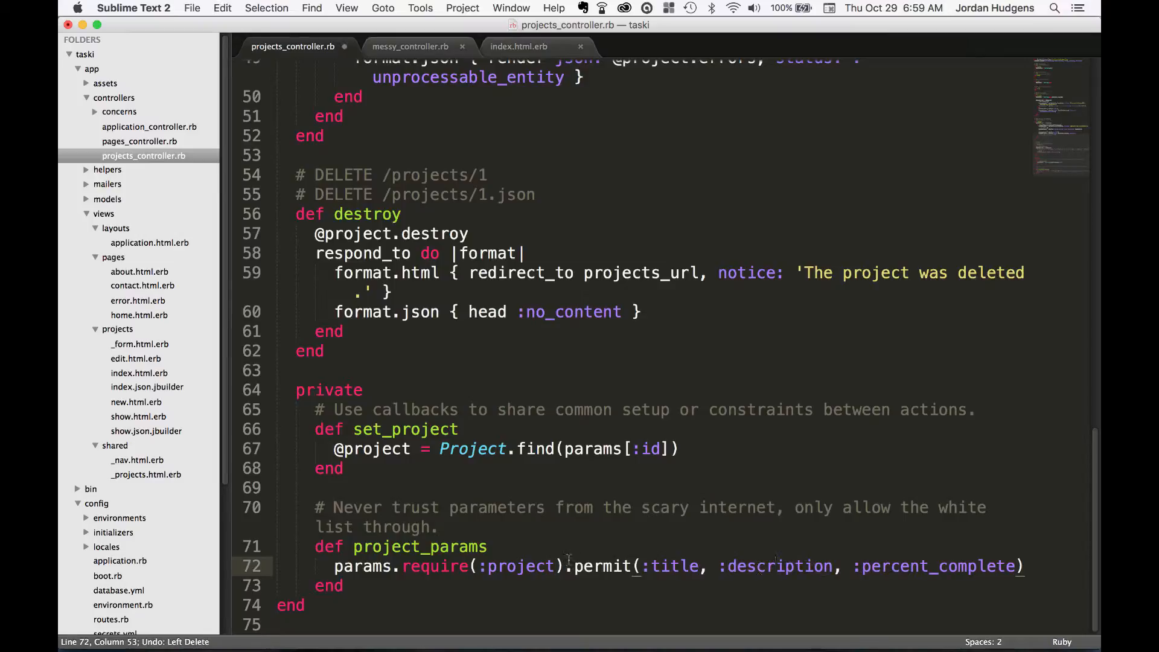
Save with :description restored, then highlight project_params permitting title, description and percent_complete
key(cmd+s)
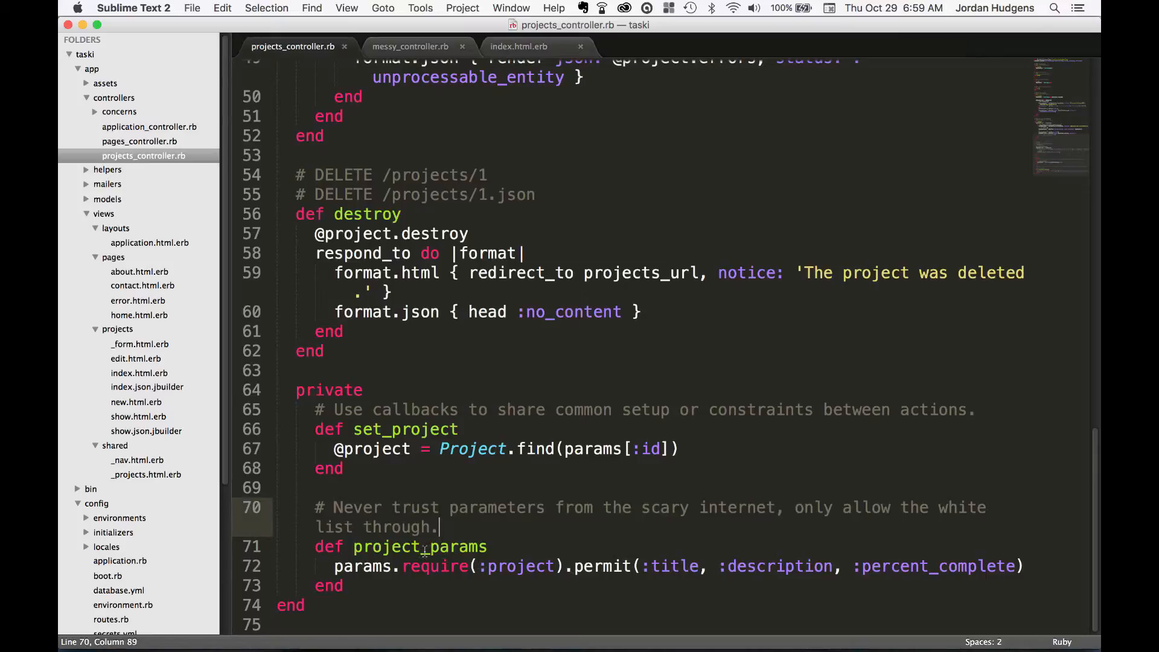
click(400, 547)
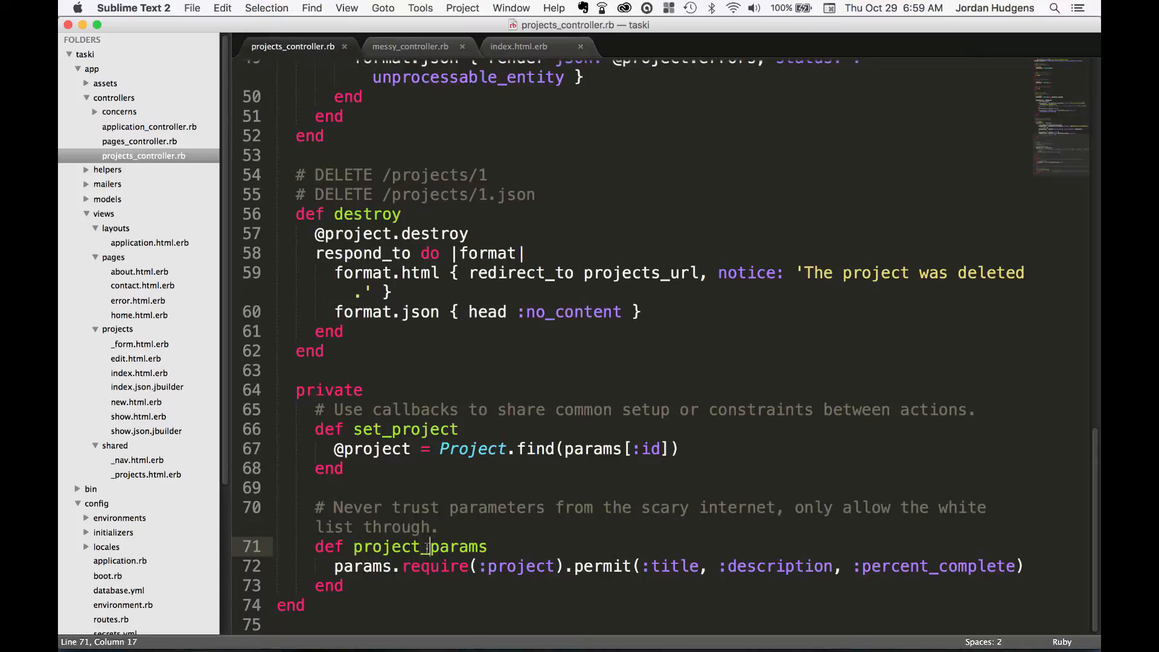
double_click(419, 547)
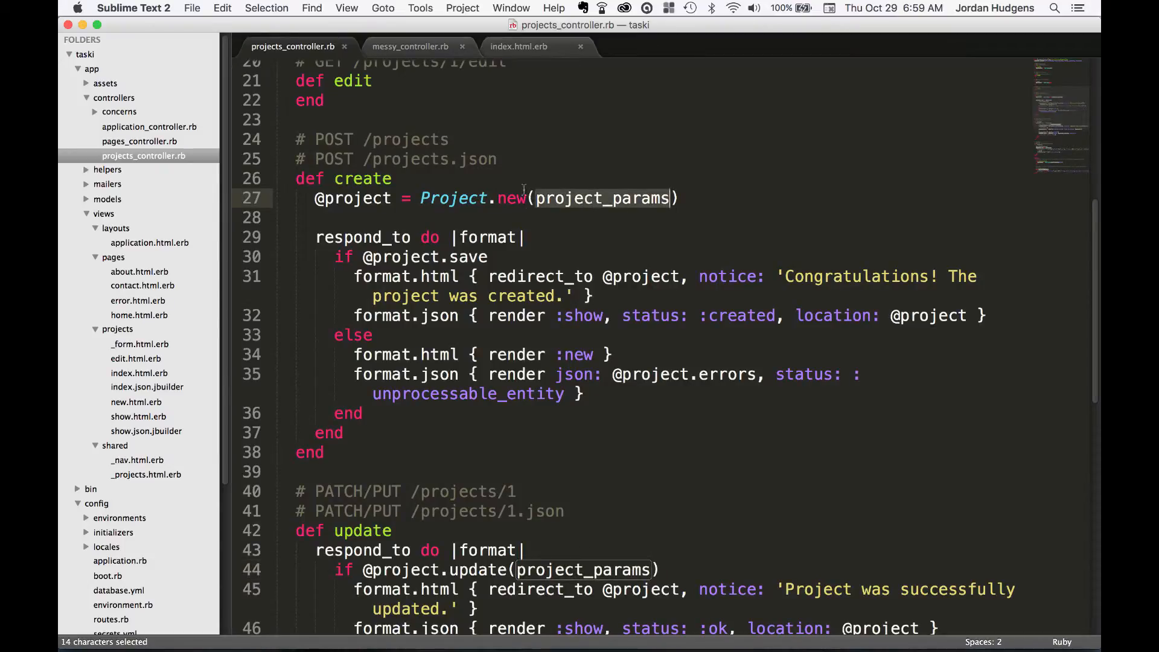
scroll(down, 3)
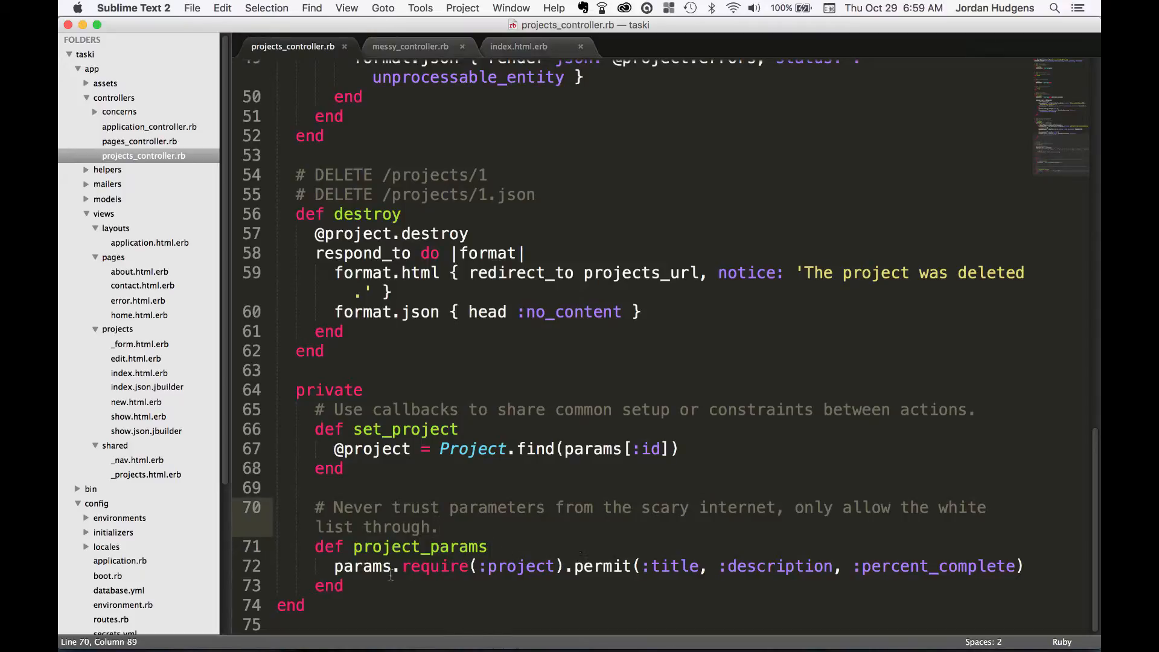
double_click(594, 448)
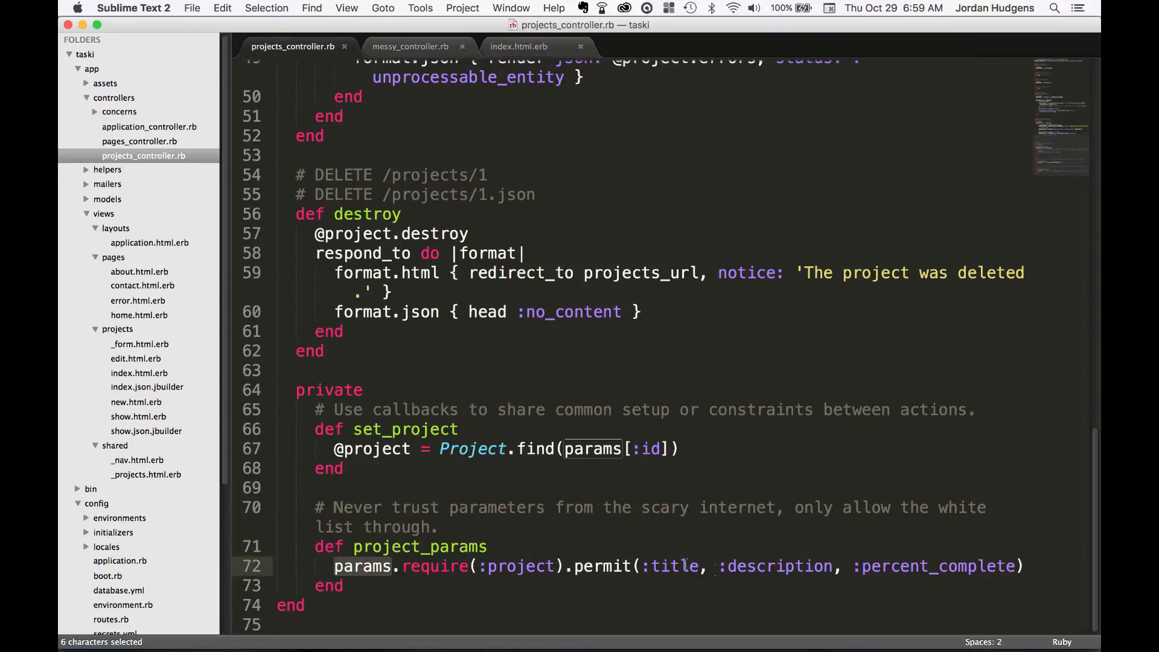
click(776, 566)
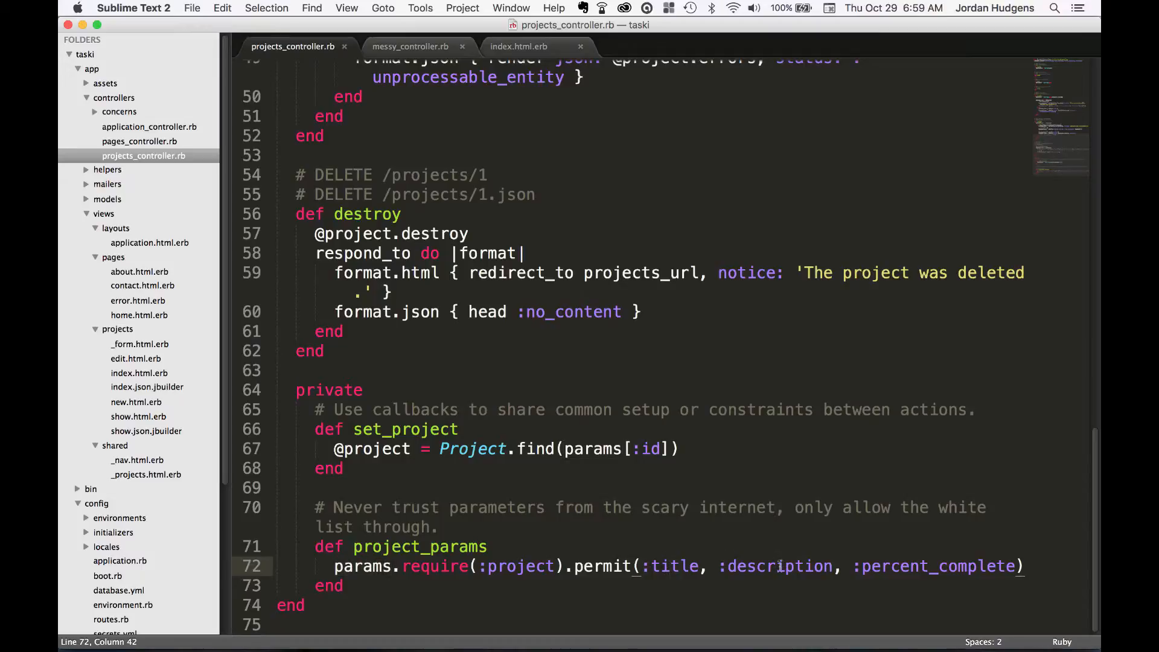
click(914, 566)
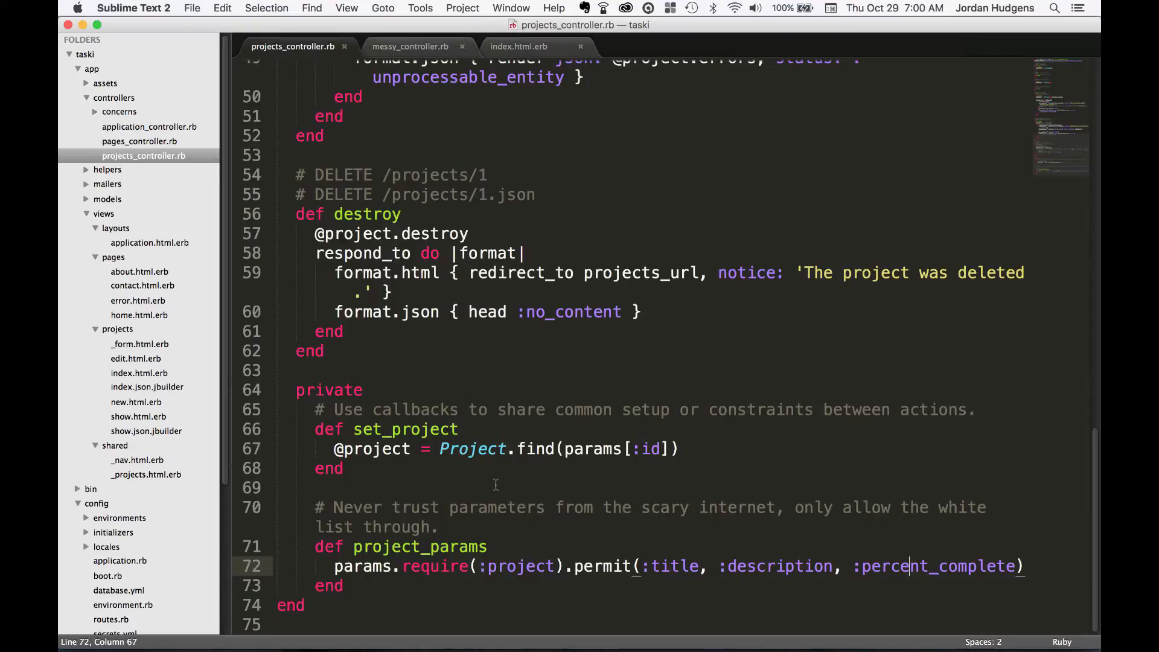
mouse_move(669, 509)
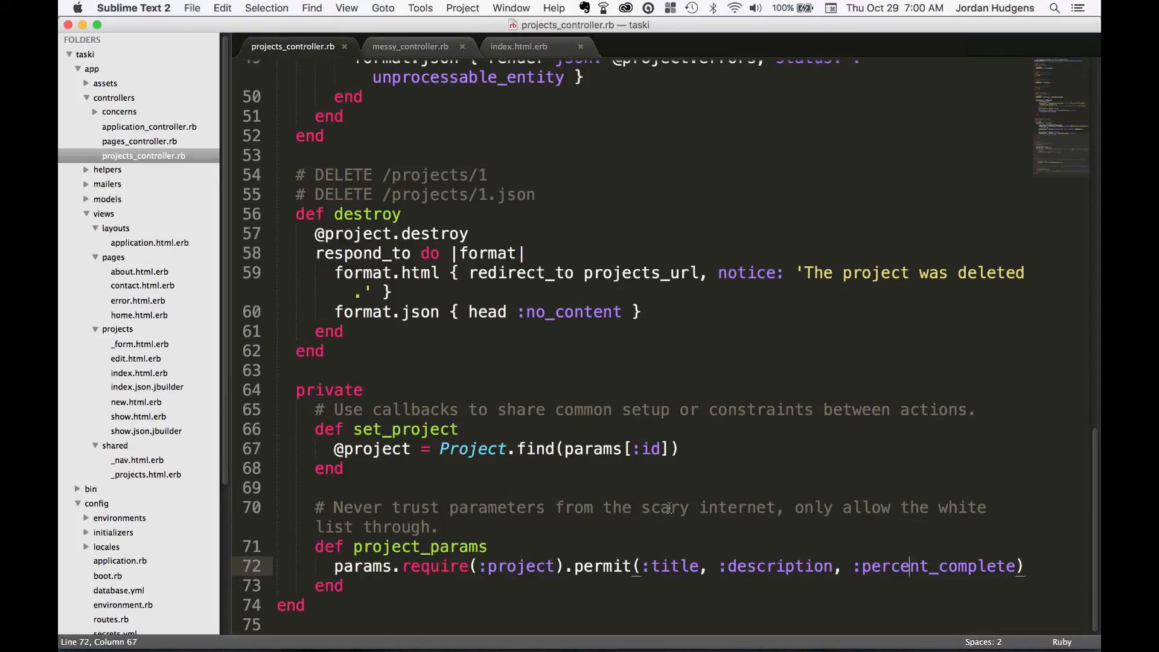